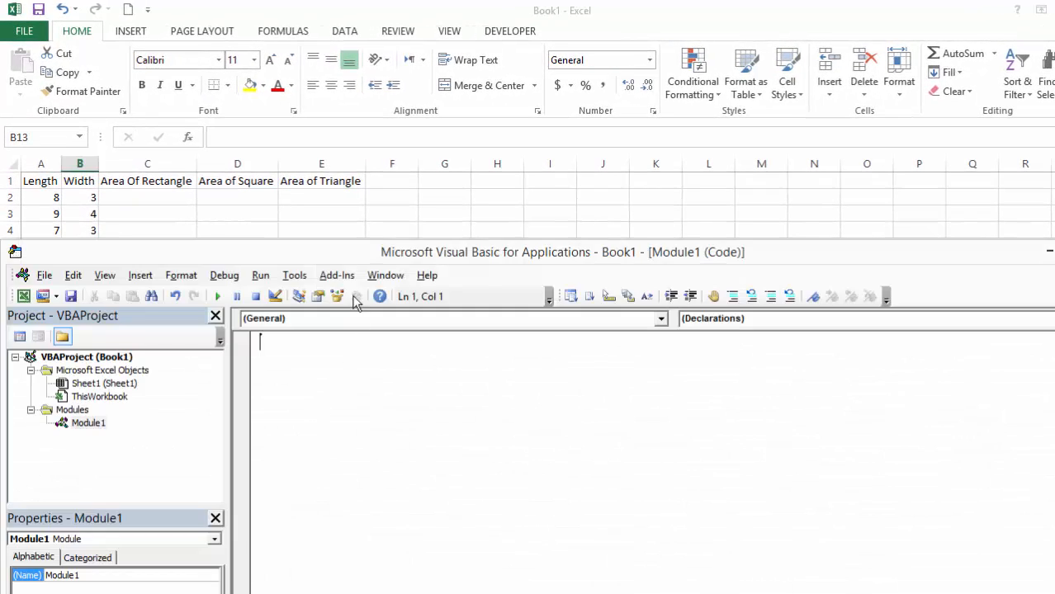
mouse_move(44, 486)
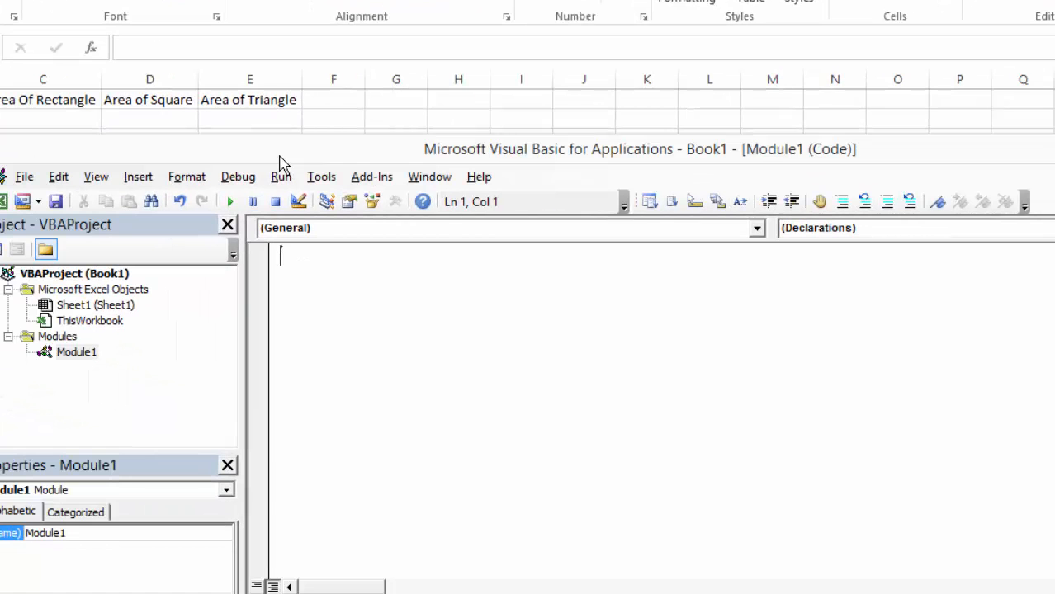
Write Function Welcome() As String returning "Hello and Welcome" in Module1
type("Function")
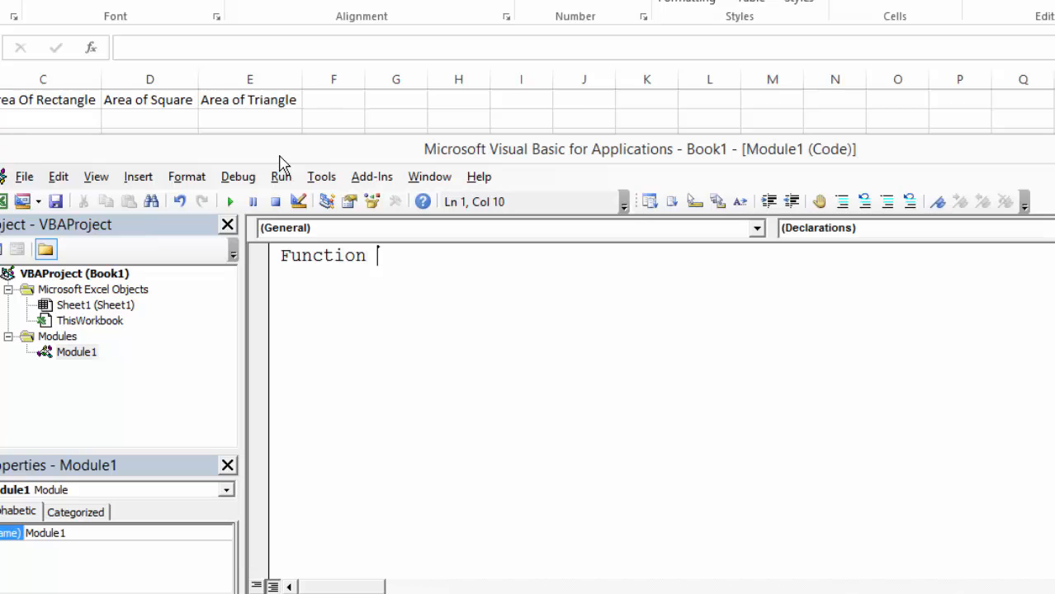
type("Welcome() As String")
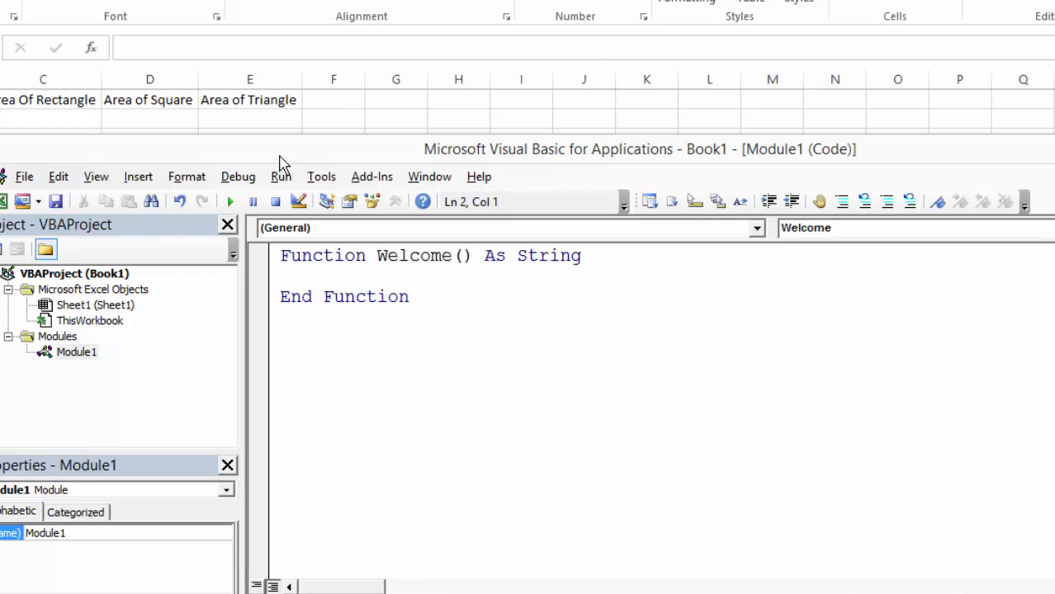
type("welco")
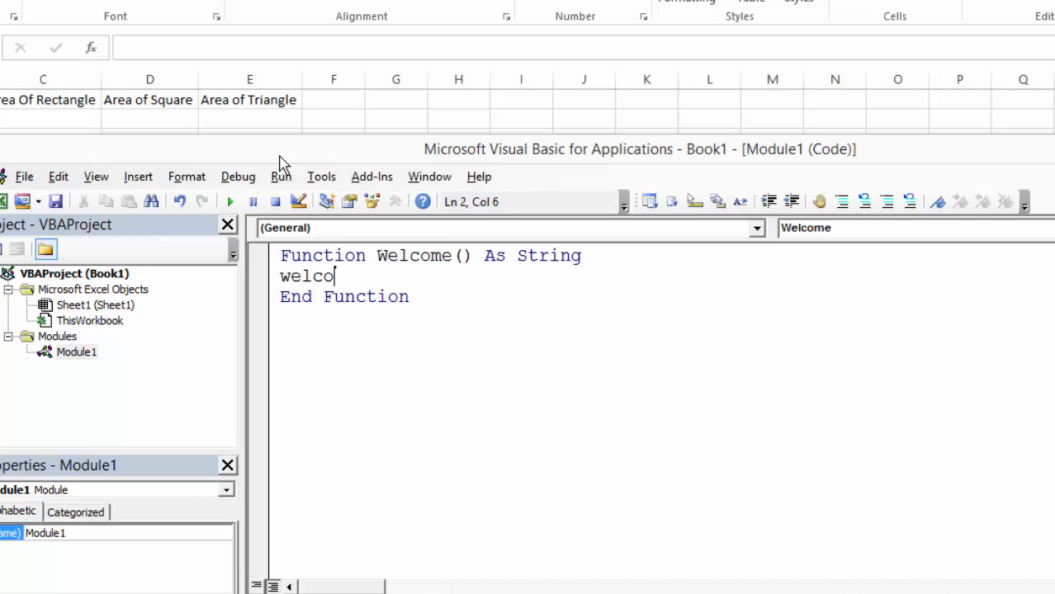
type("me=")
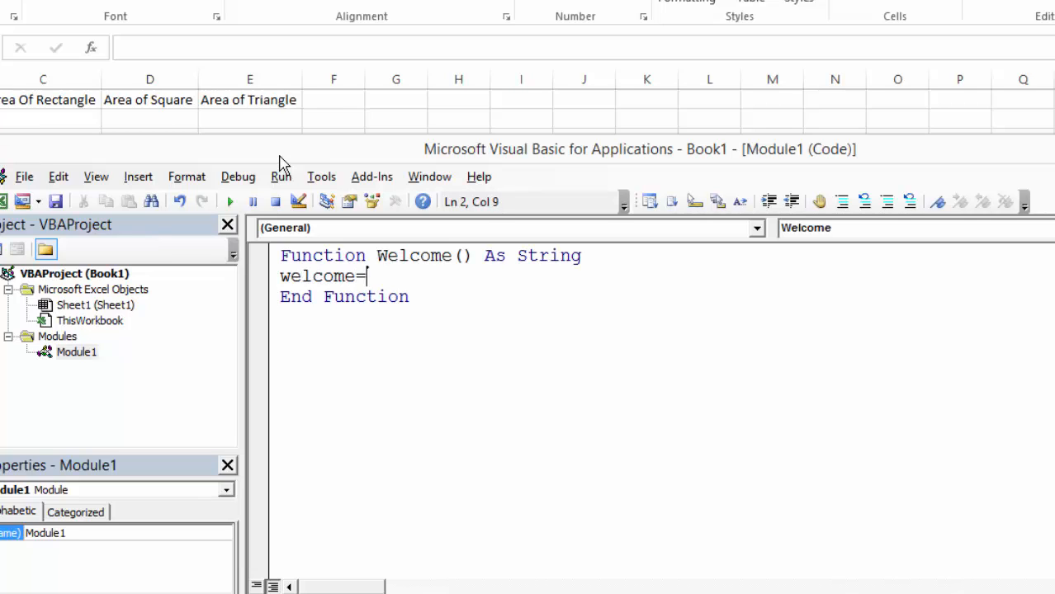
type("\"Hello and We")
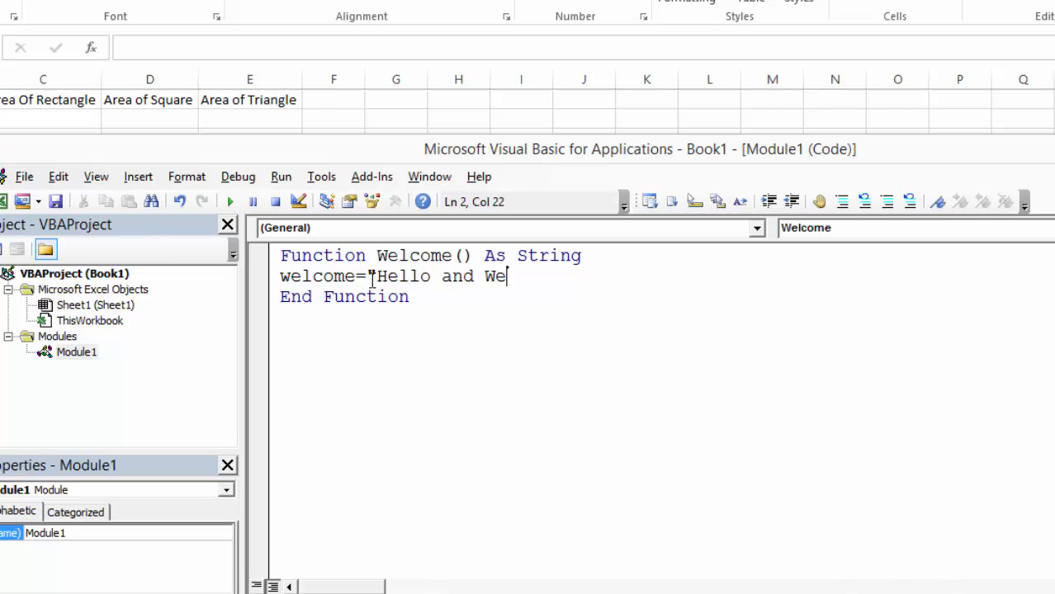
type("lcome\"")
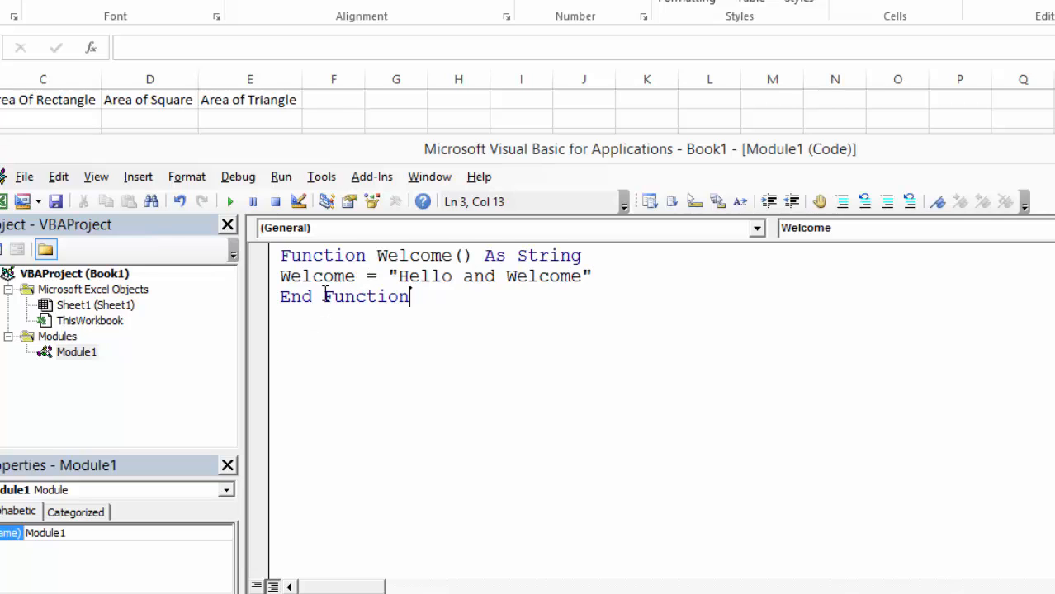
double_click(317, 277)
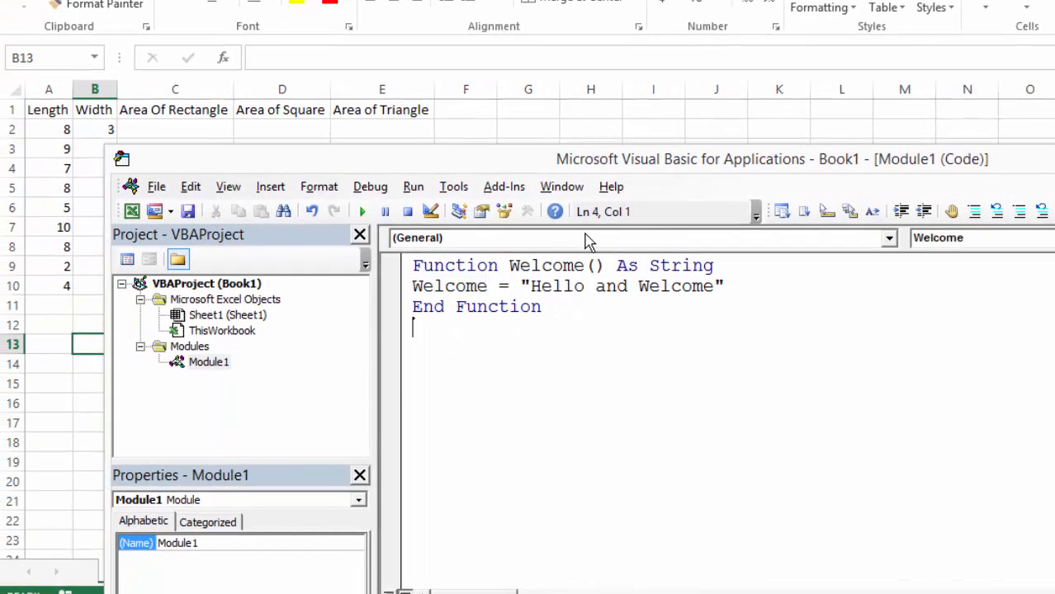
mouse_move(119, 357)
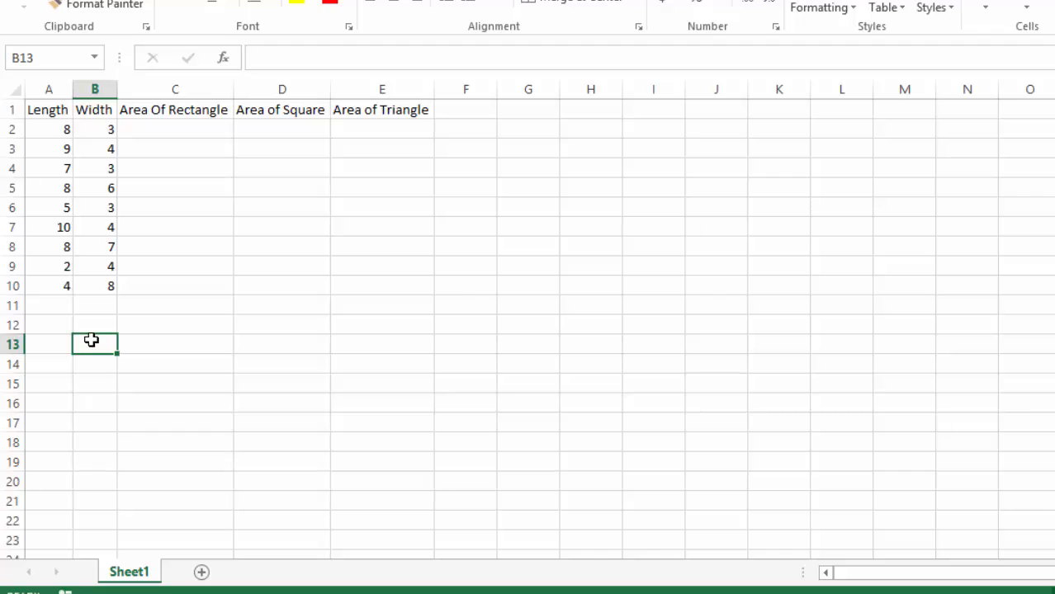
Enter =welcome() in C13 so it displays Hello and Welcome
type("=")
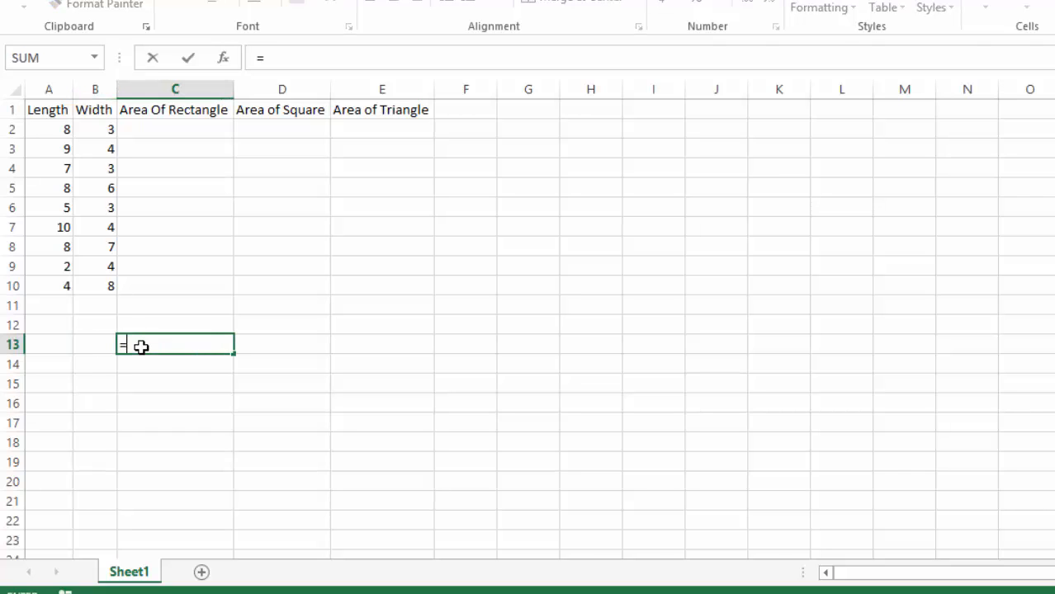
type("welcome")
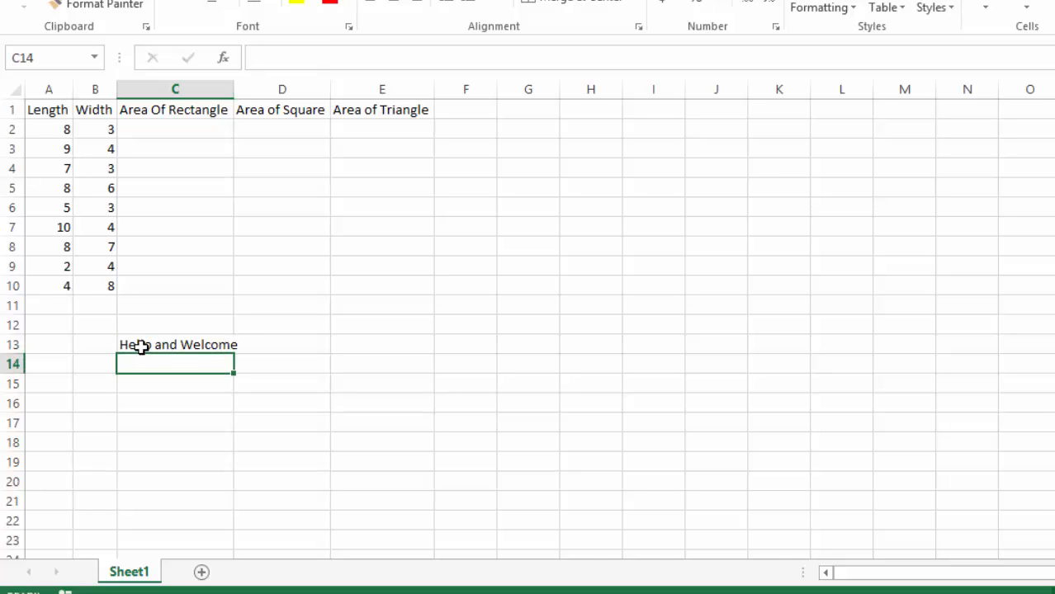
left_click(175, 345)
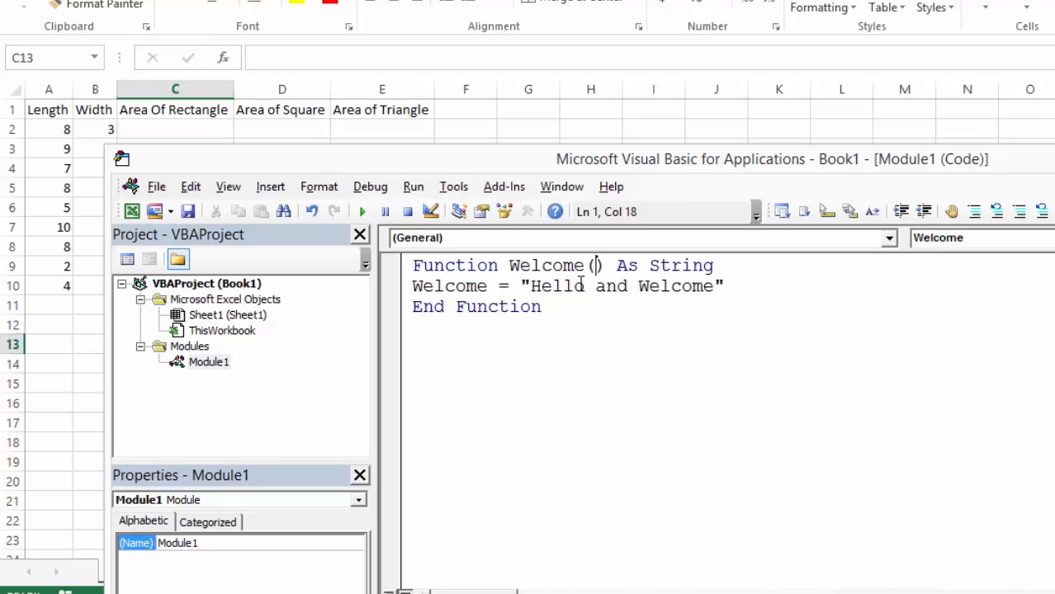
Change Welcome to take name As String and return "Hello and Welcome" + name
type("name as st")
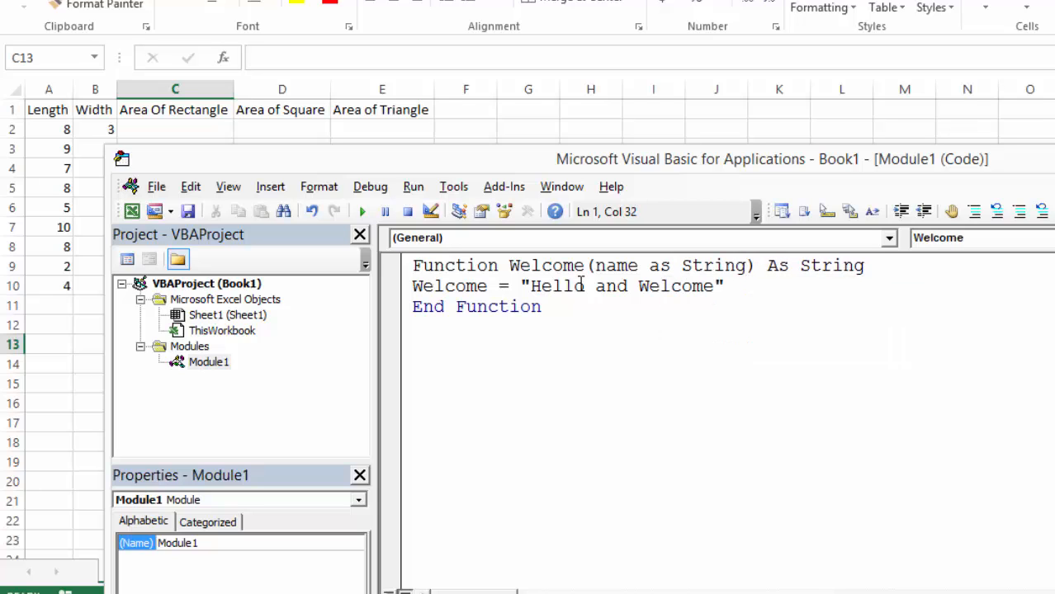
type("+n")
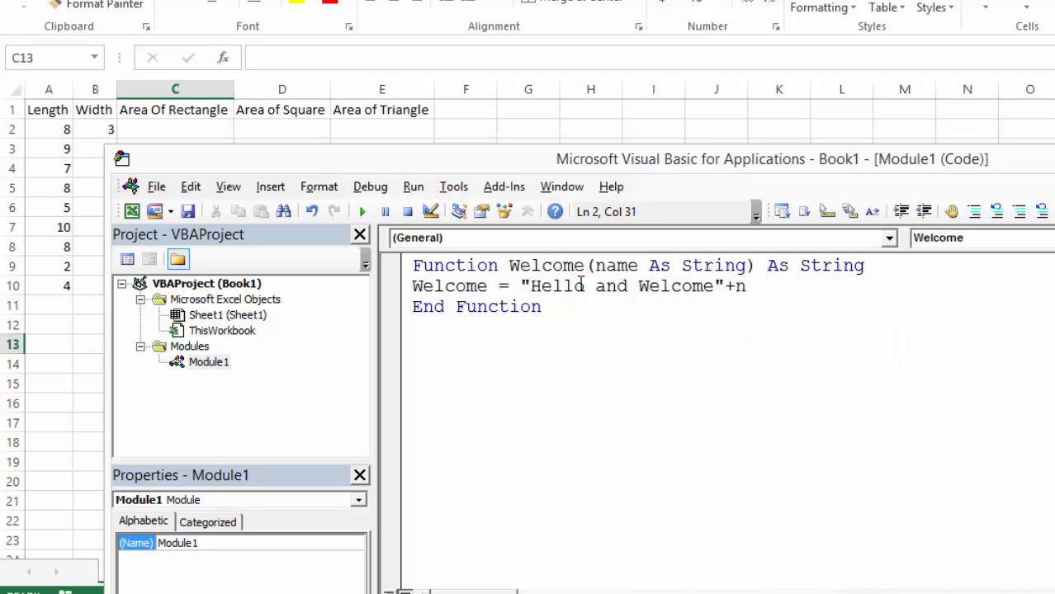
type("name")
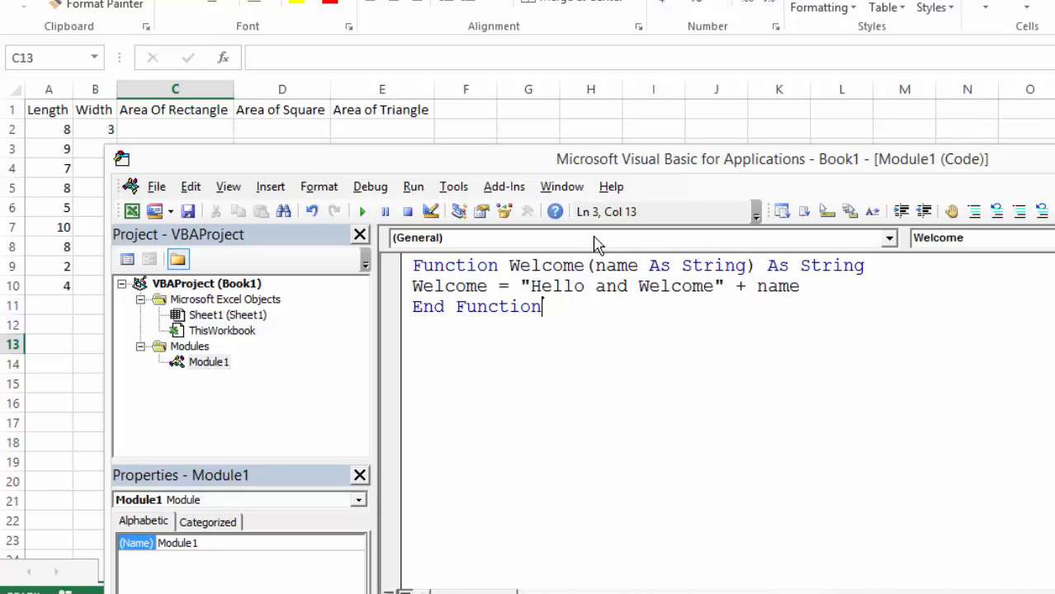
double_click(778, 287)
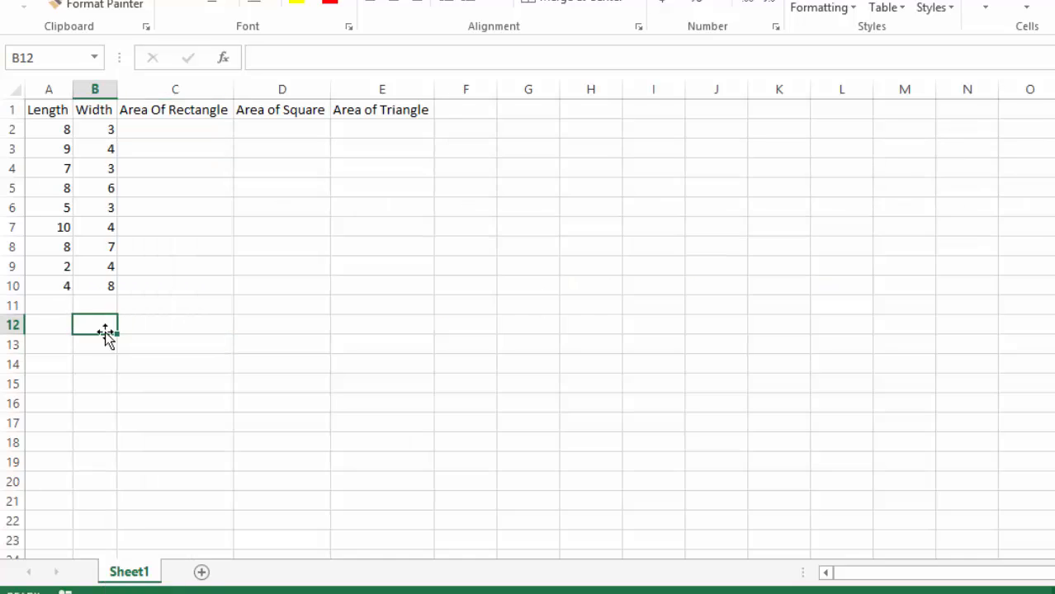
Enter =welcome("Ali") in C12 to display Hello and WelcomeAli, then clear it
left_click(175, 324)
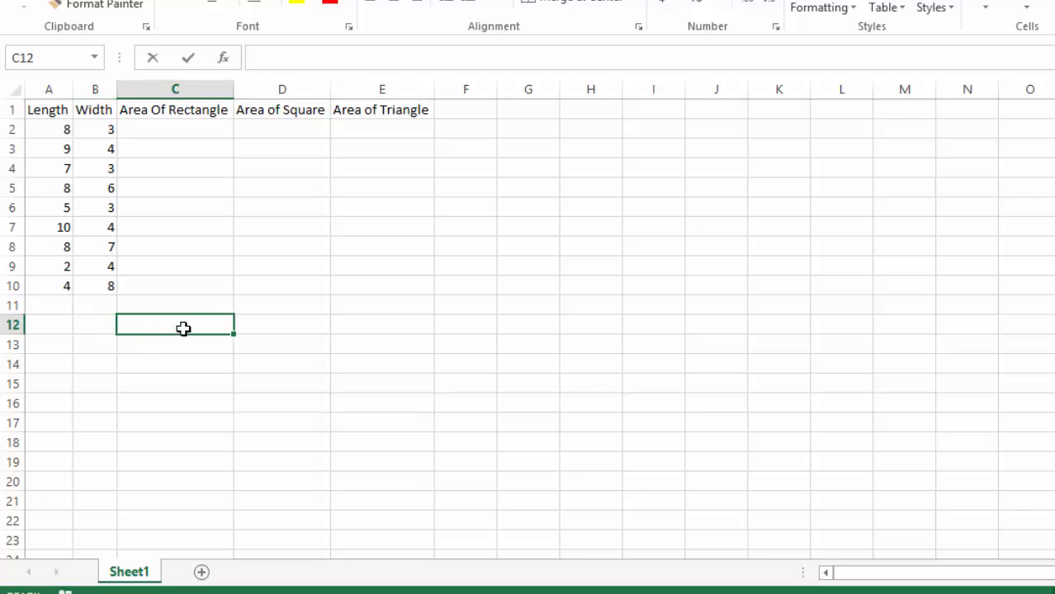
type("=")
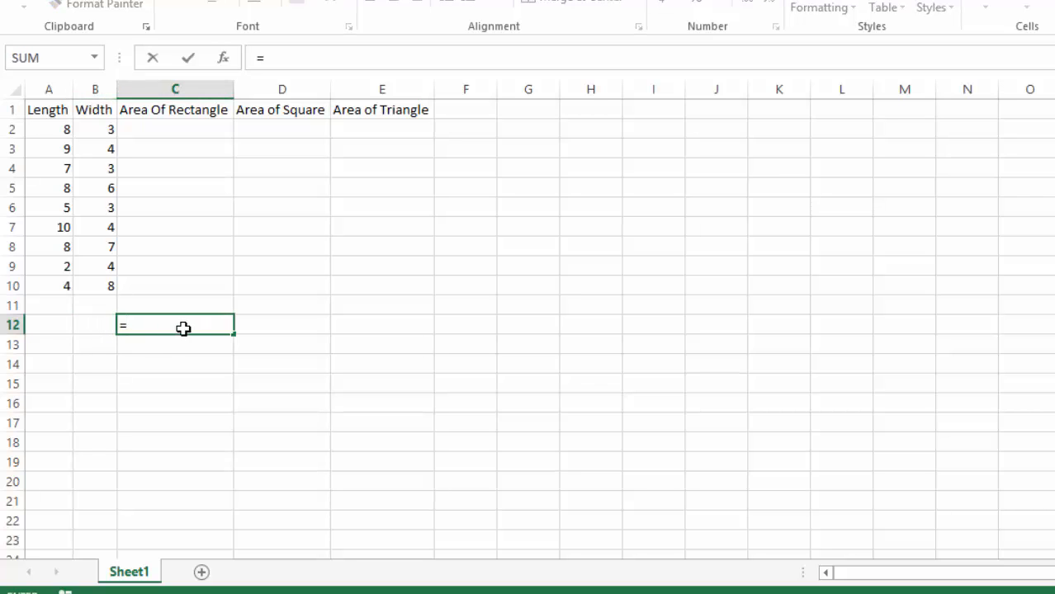
type("welcome(")
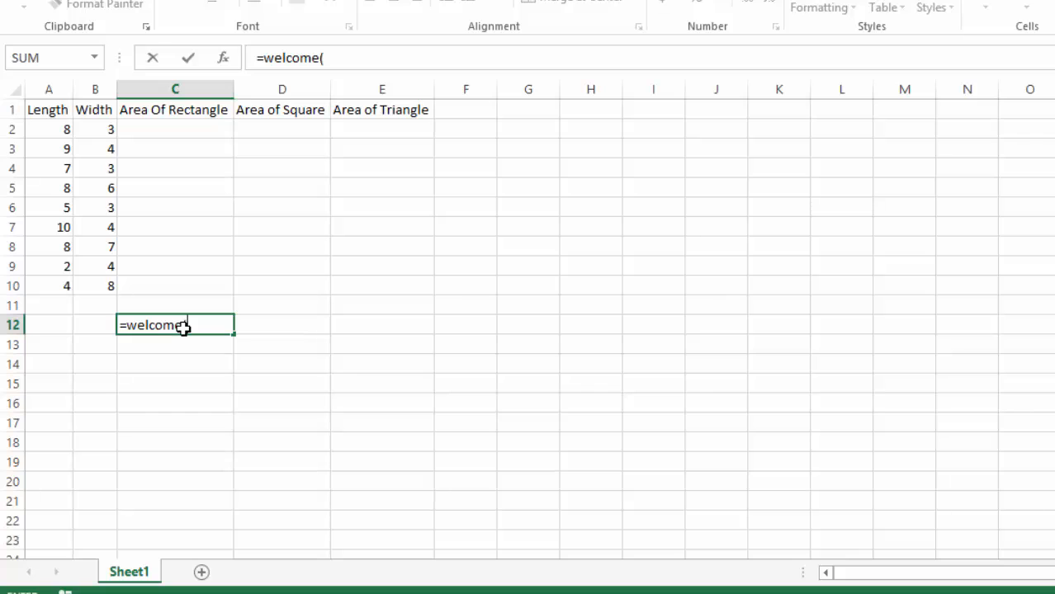
type("\"")
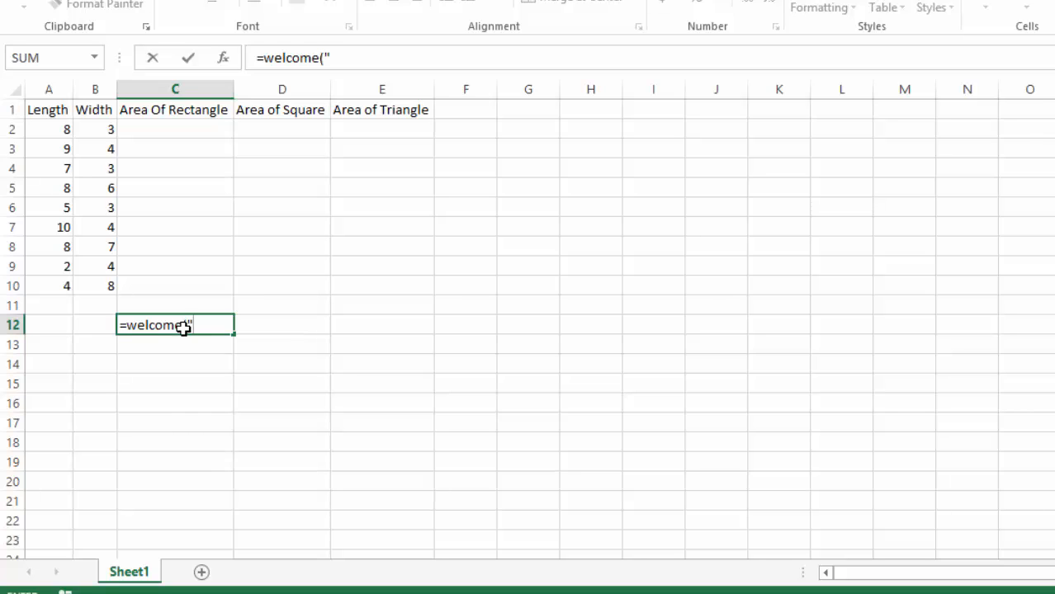
type("Ali")
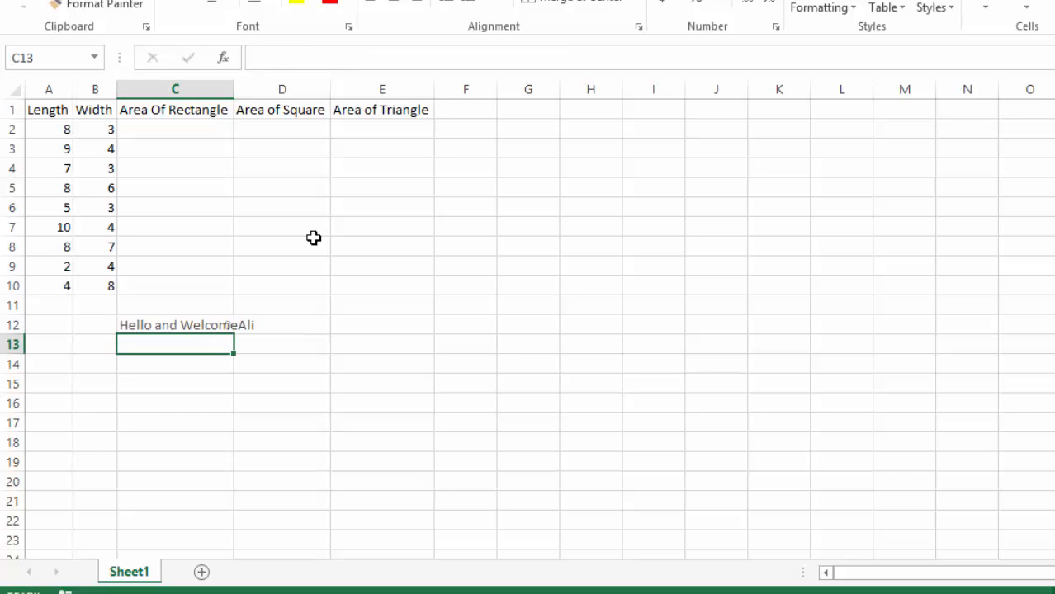
left_click(175, 324)
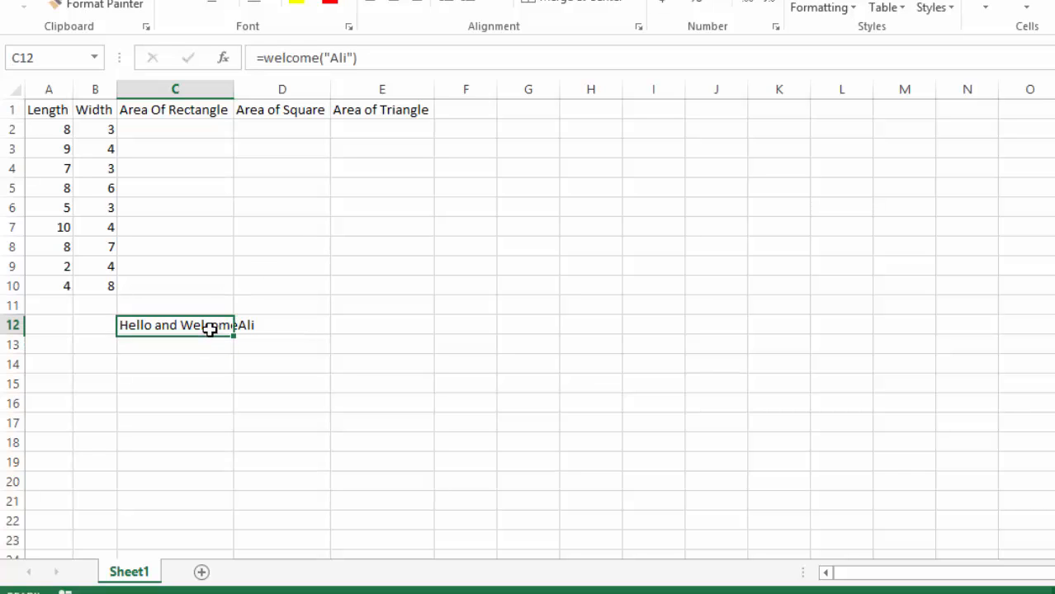
key("Delete")
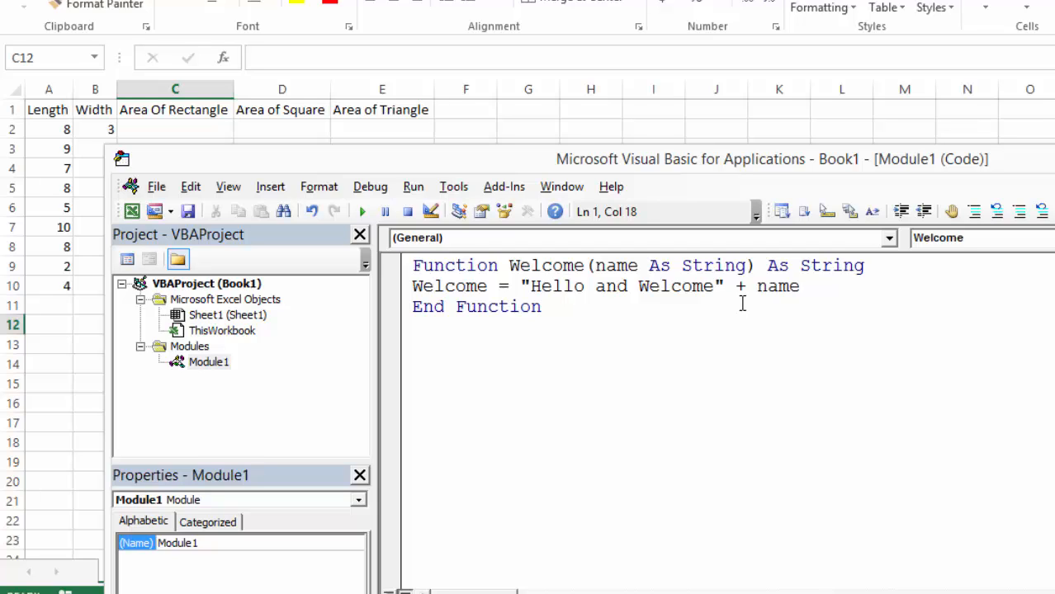
mouse_move(690, 268)
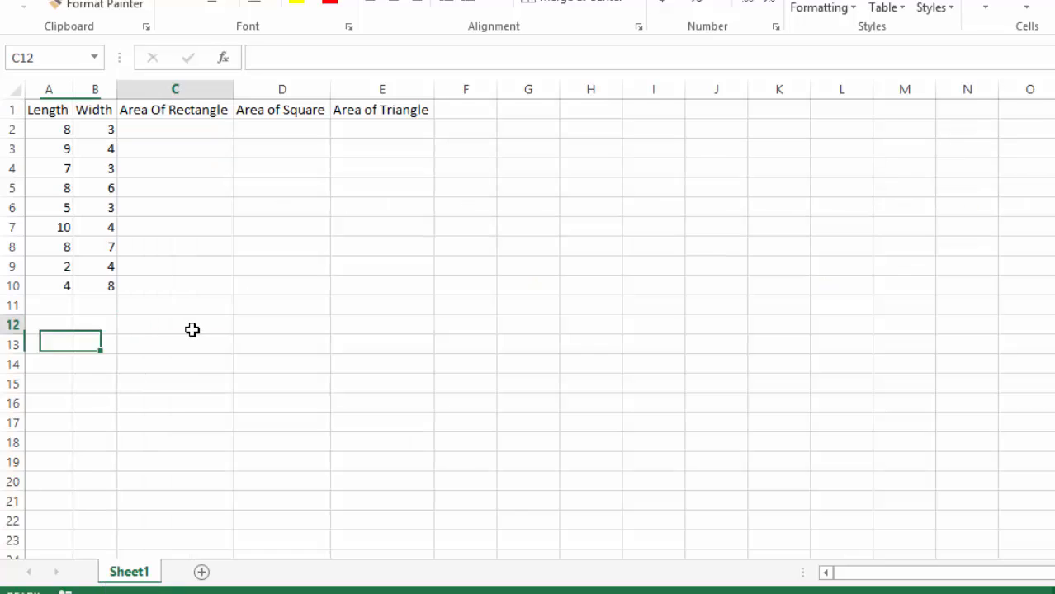
Try =welcome() without a name, remove the #VALUE! result and return to the VBA editor
type("=welcome(")
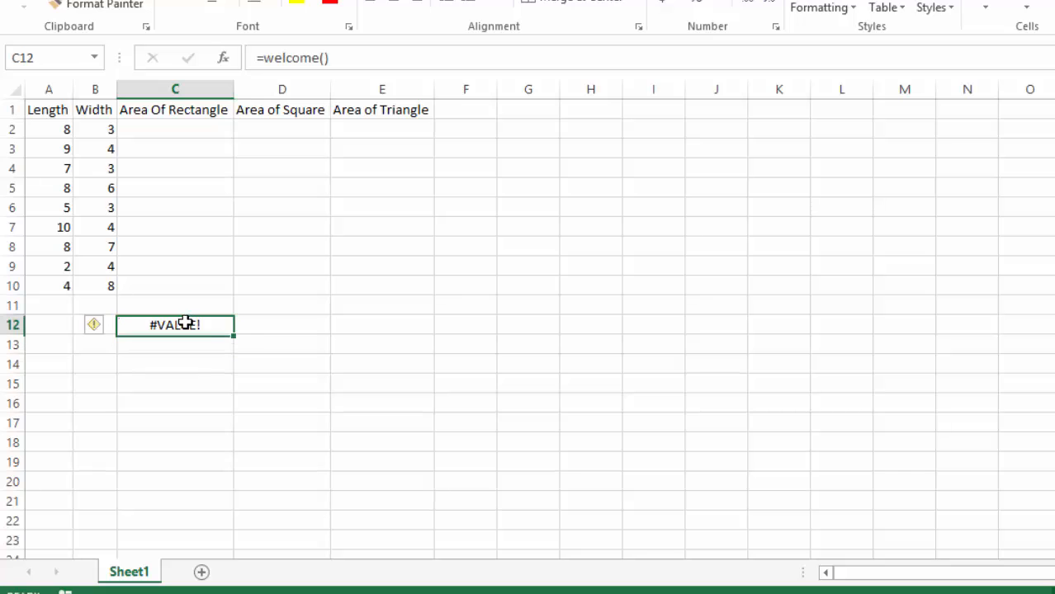
key("Delete")
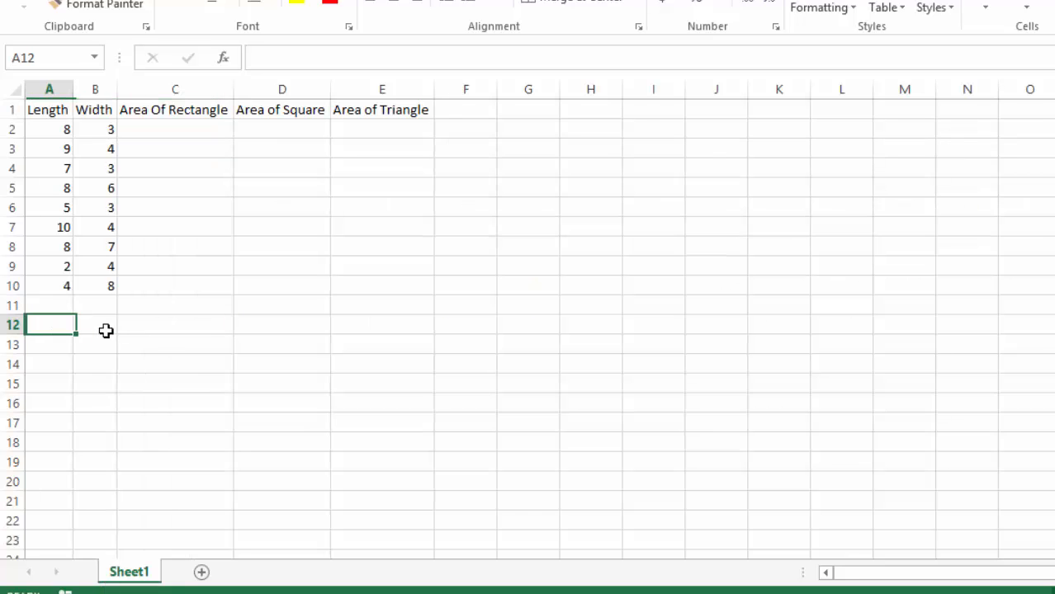
type("=we")
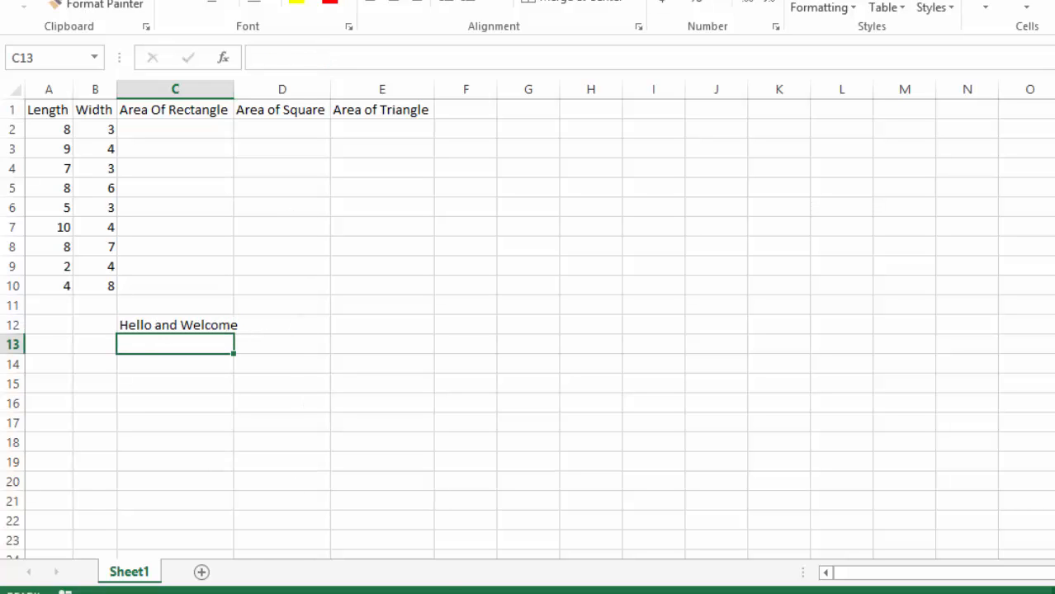
key("Alt+F11")
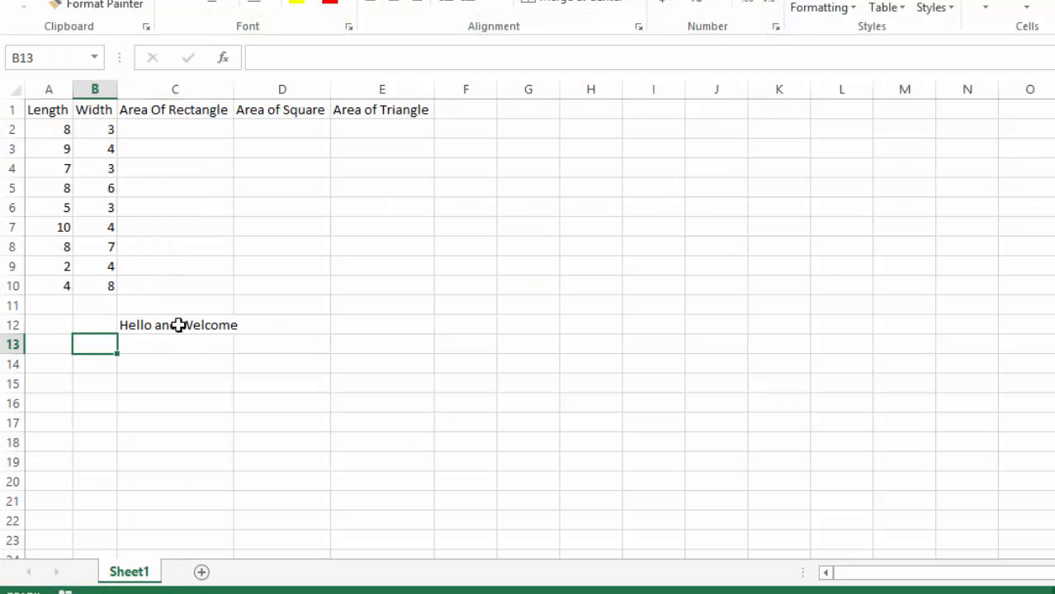
Enter =welcome("Ali") in C12 and confirm it shows the greeting with the name
left_click(175, 324)
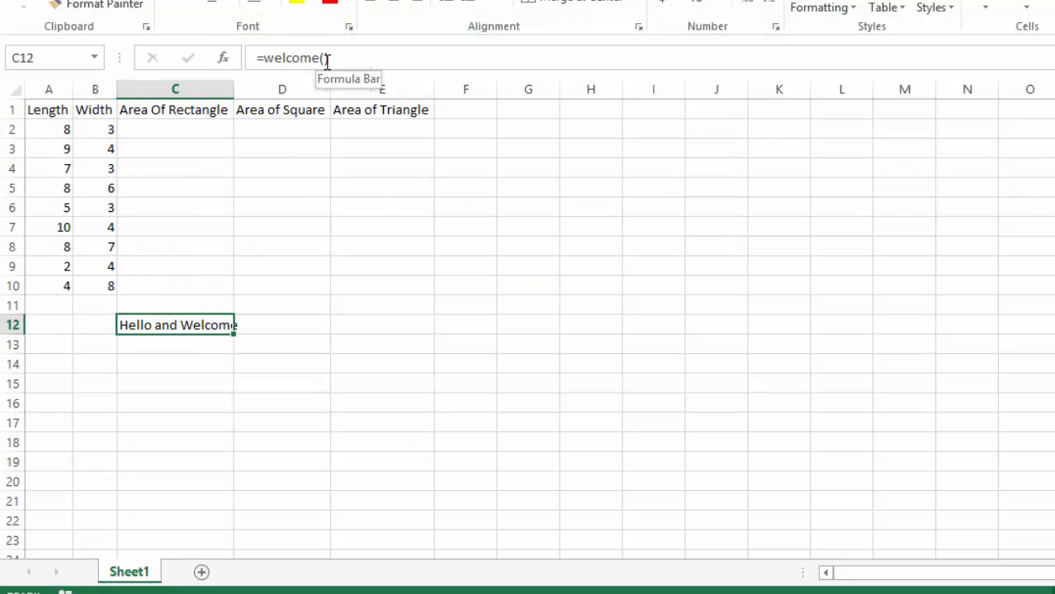
type("\"")
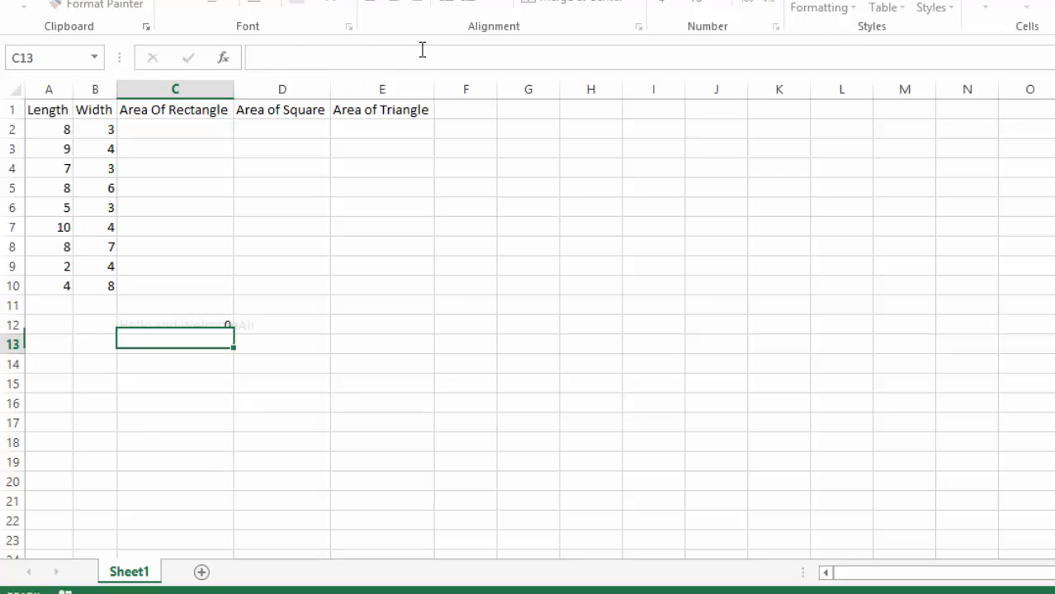
left_click(175, 323)
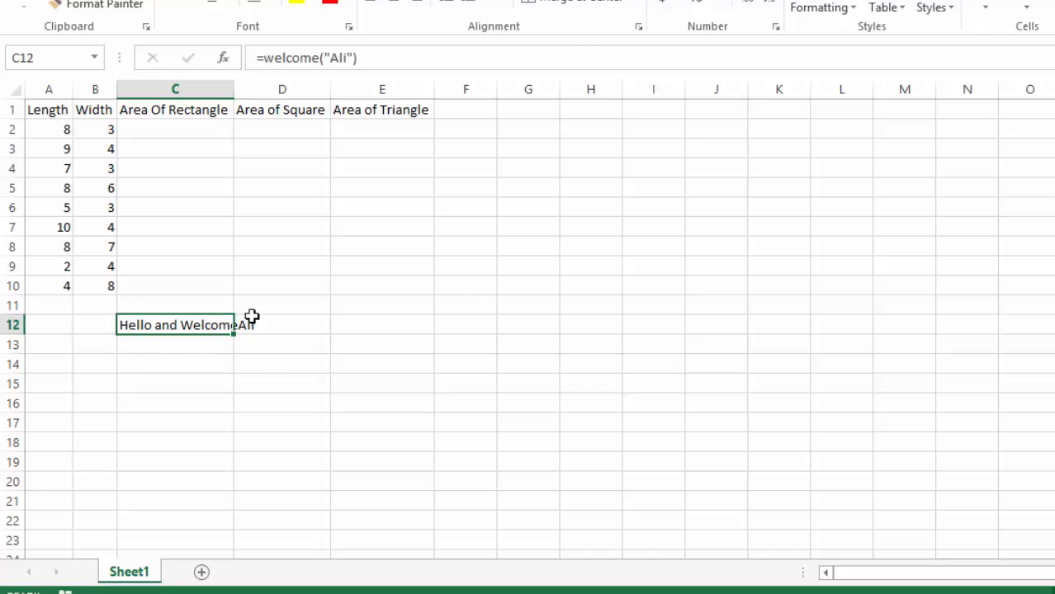
left_click(282, 323)
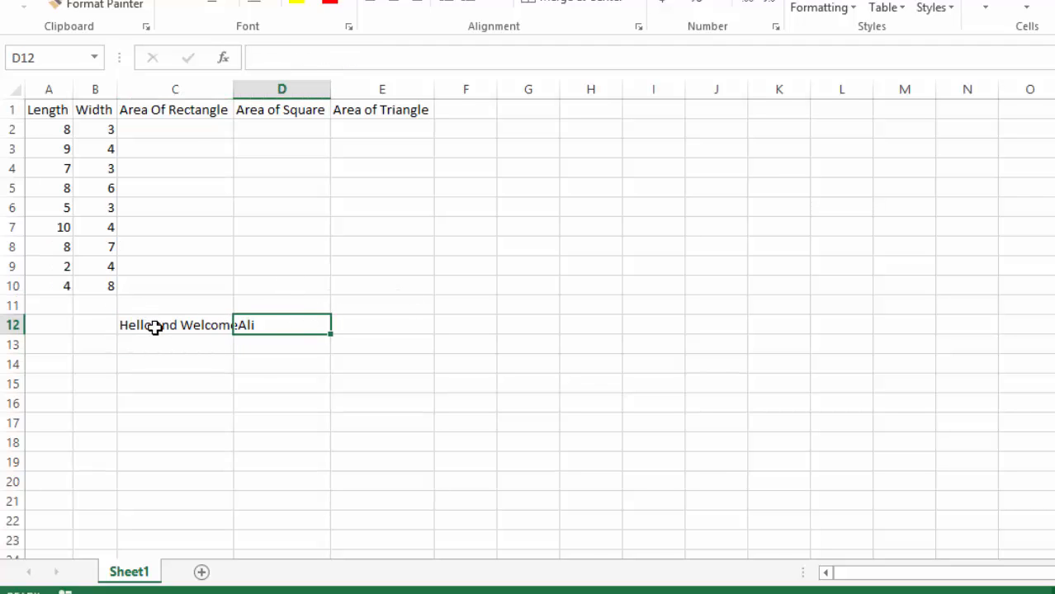
left_click(175, 323)
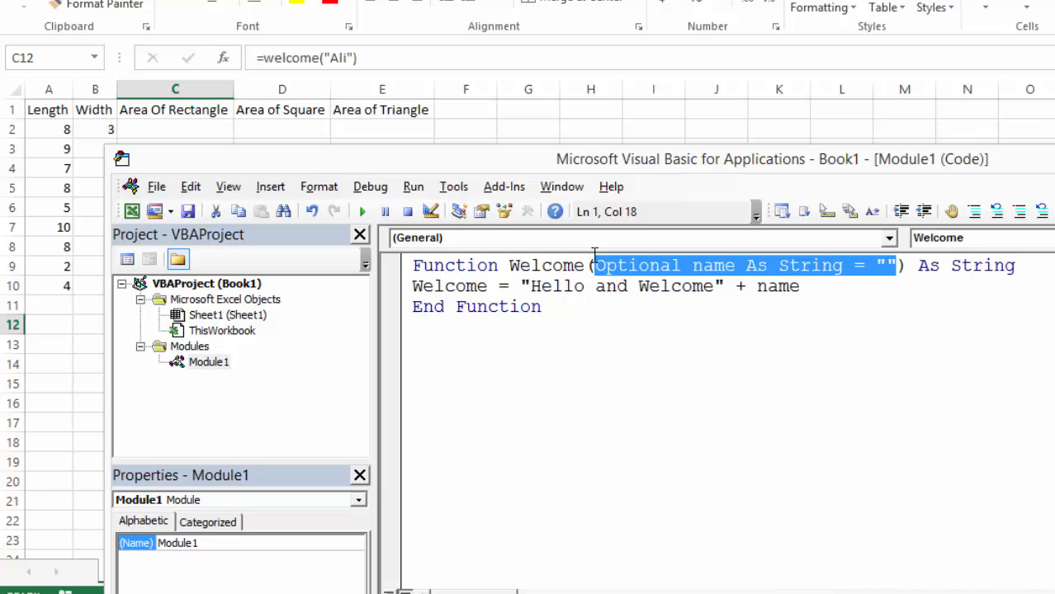
Mark the Optional name As String = "" parameter in the Welcome declaration
left_click(430, 327)
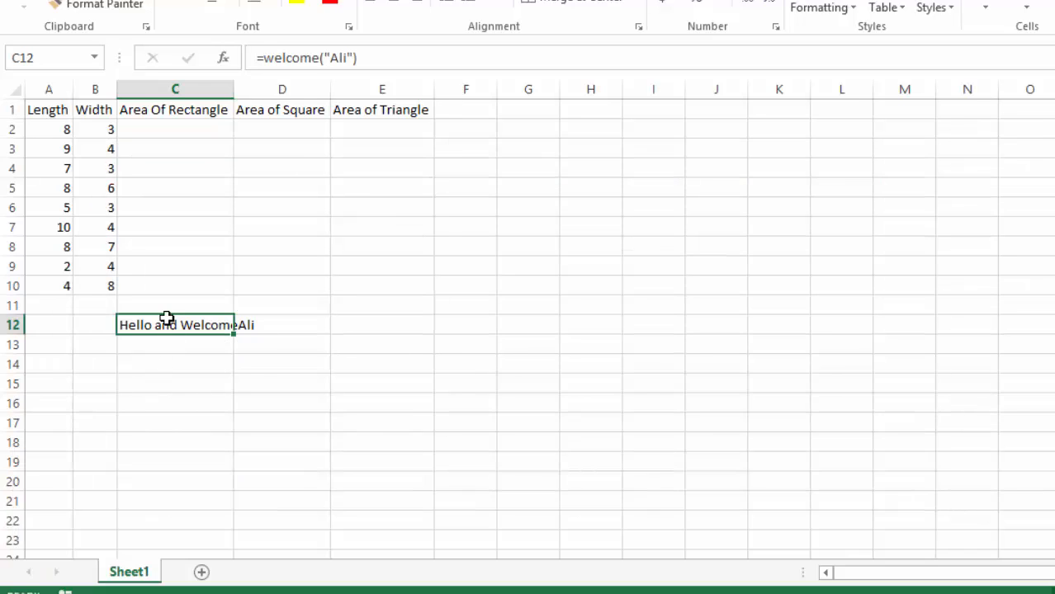
Clear C12 and write Function AreaOfRectangle(l As Double, w As Double) returning l * w
key("Delete")
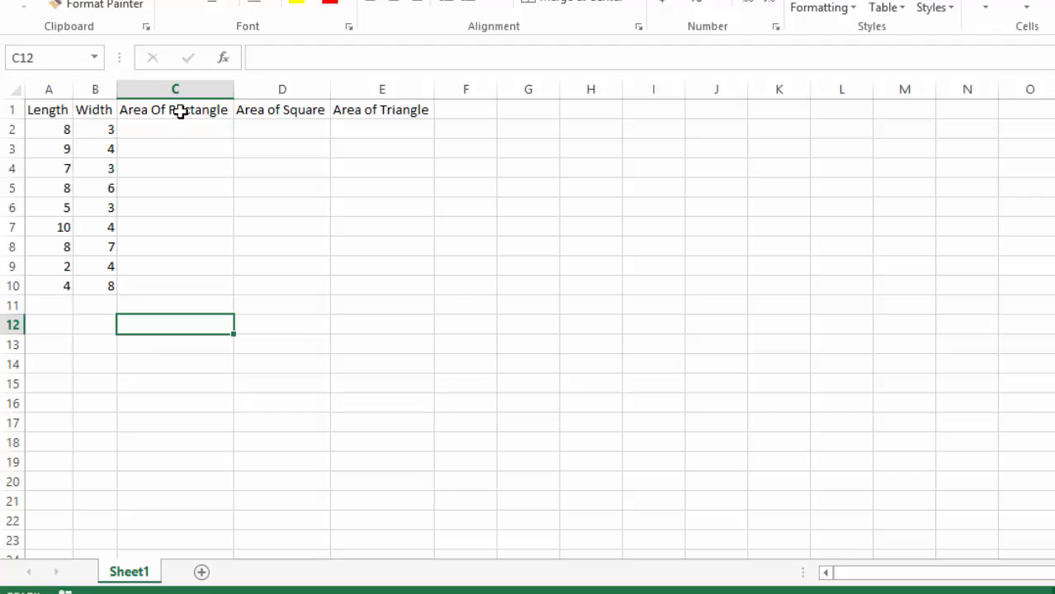
mouse_move(320, 109)
type("Fu")
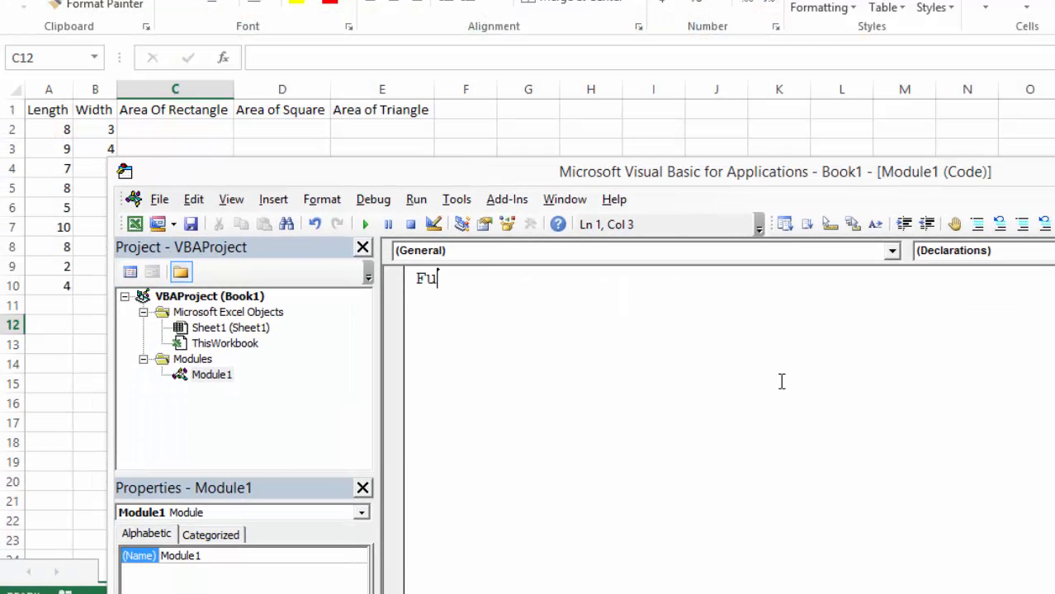
type("nction AreaOfRectangle() As Double")
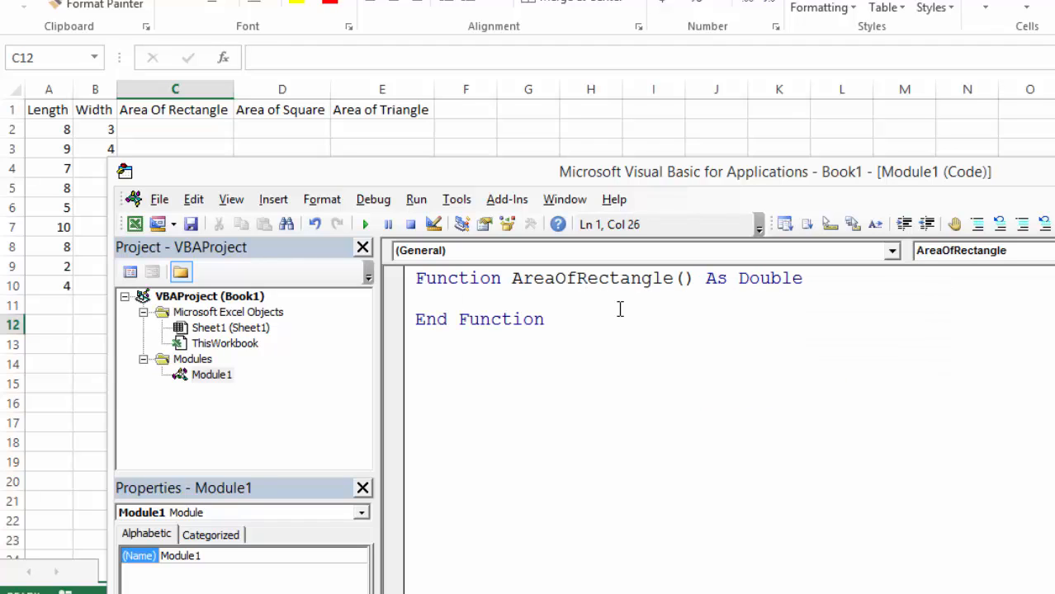
type("l as Double,")
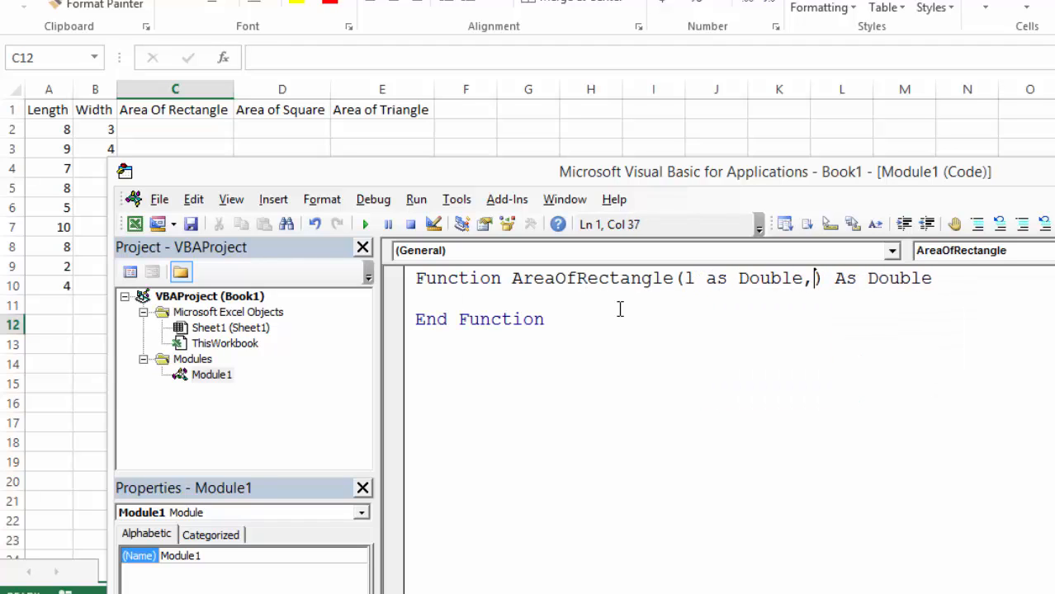
type("w As Double")
left_click(733, 299)
type("AreaOfRectangle = l * w")
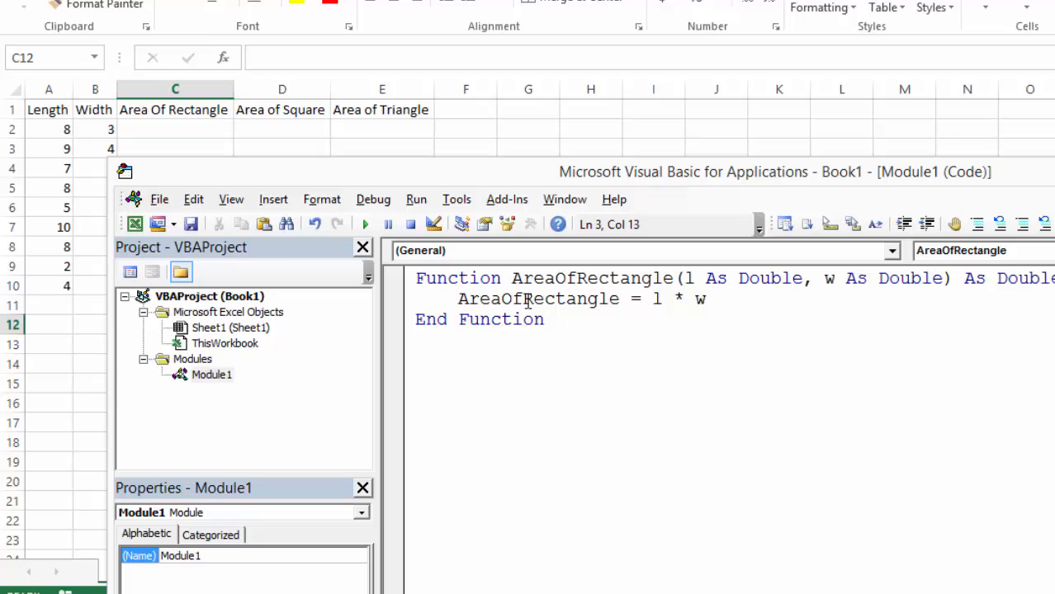
left_click_drag(651, 299, 706, 299)
type("=-")
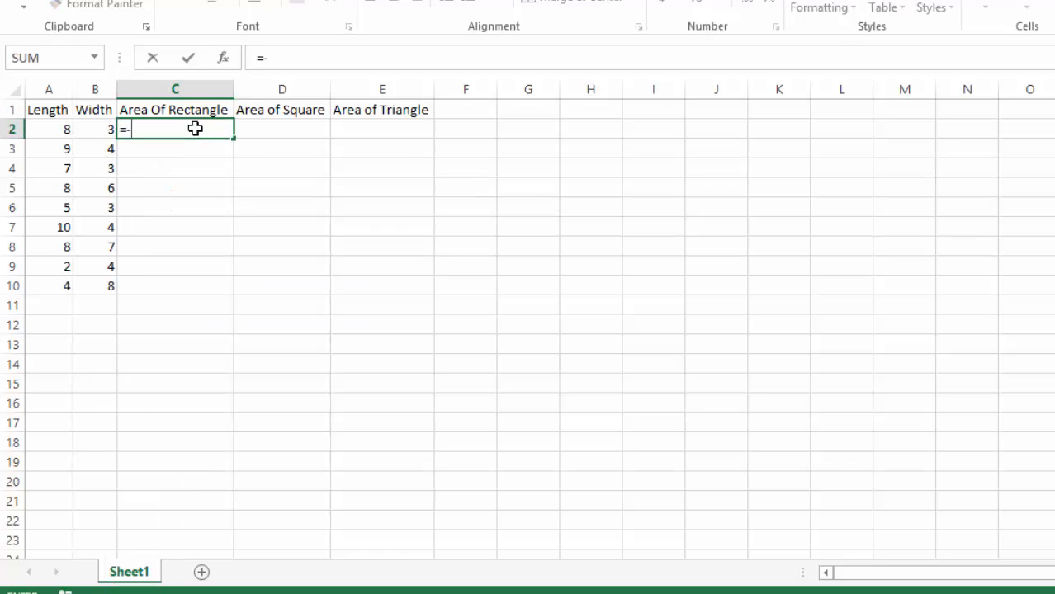
Enter =AreaOfRectangle(A2,B2) in C2 and fill it down to C10
type("AreaOfRectangle(")
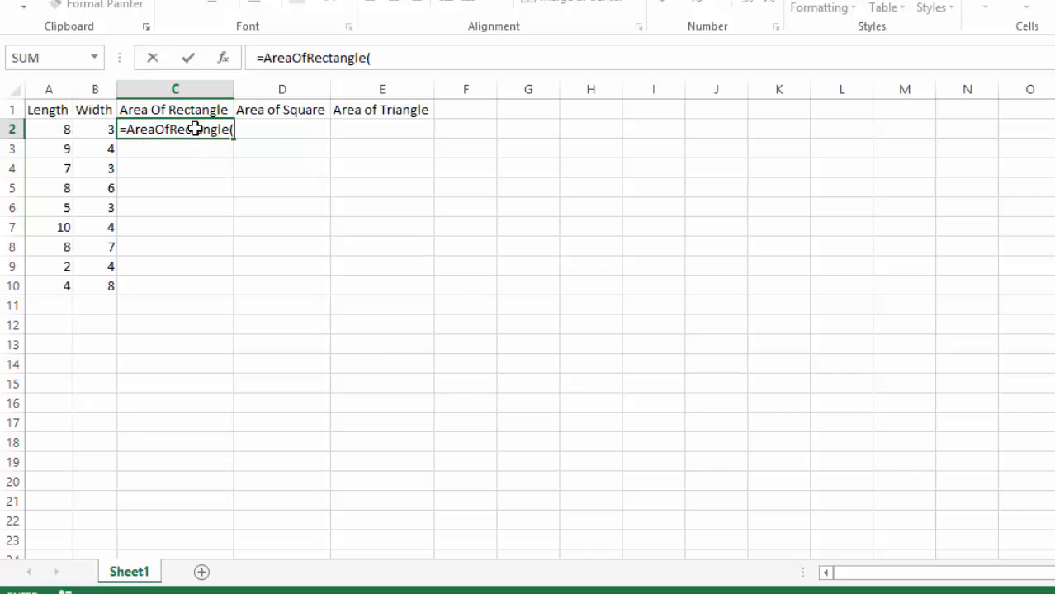
left_click(48, 129)
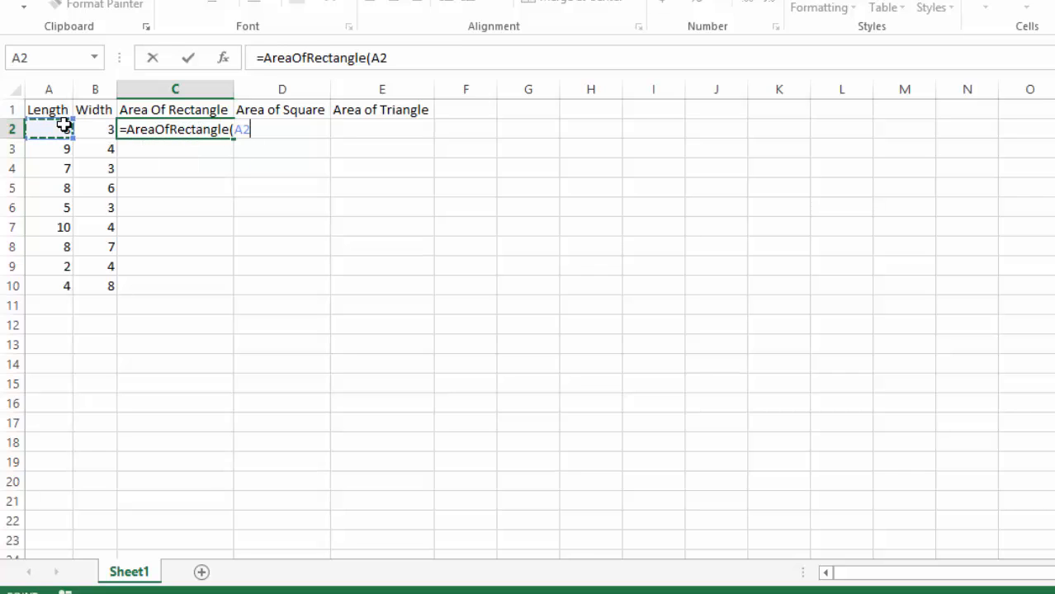
type(",B2)")
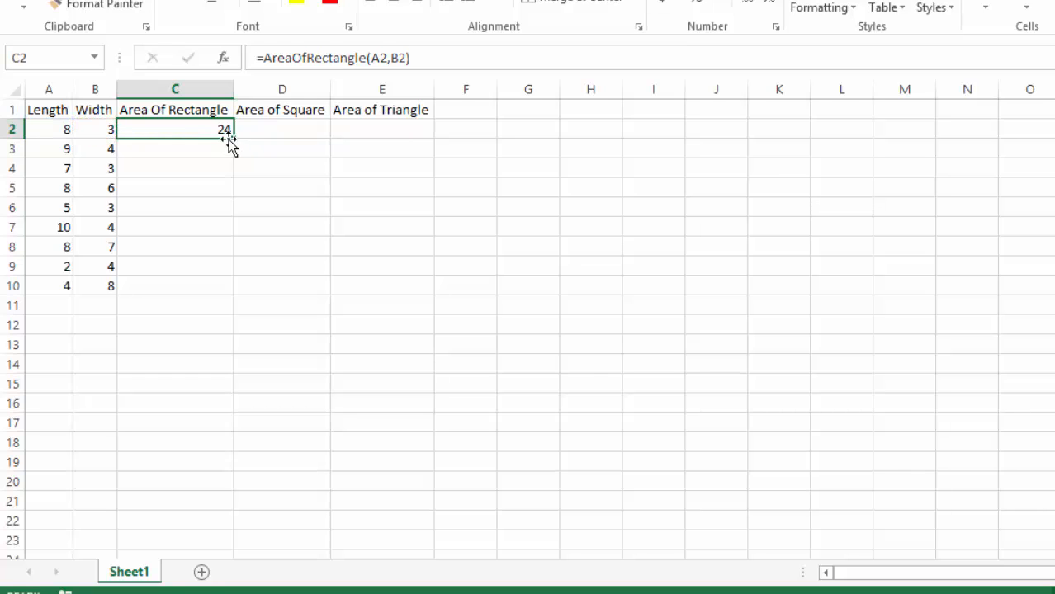
left_click_drag(231, 135, 231, 285)
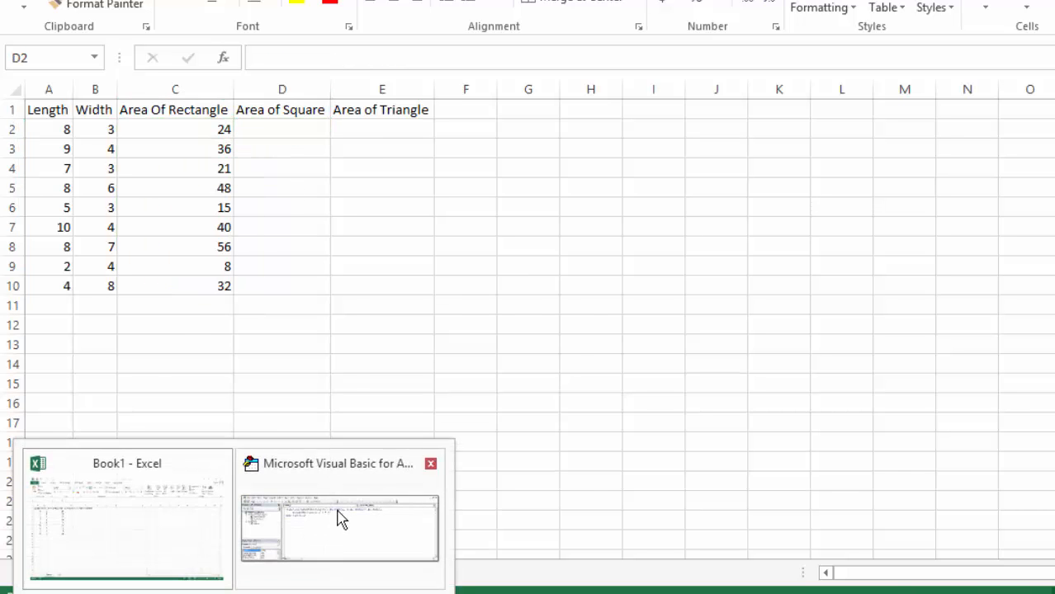
Copy the rectangle function and change it to one lorW parameter returning lorW * lorW
left_click(338, 529)
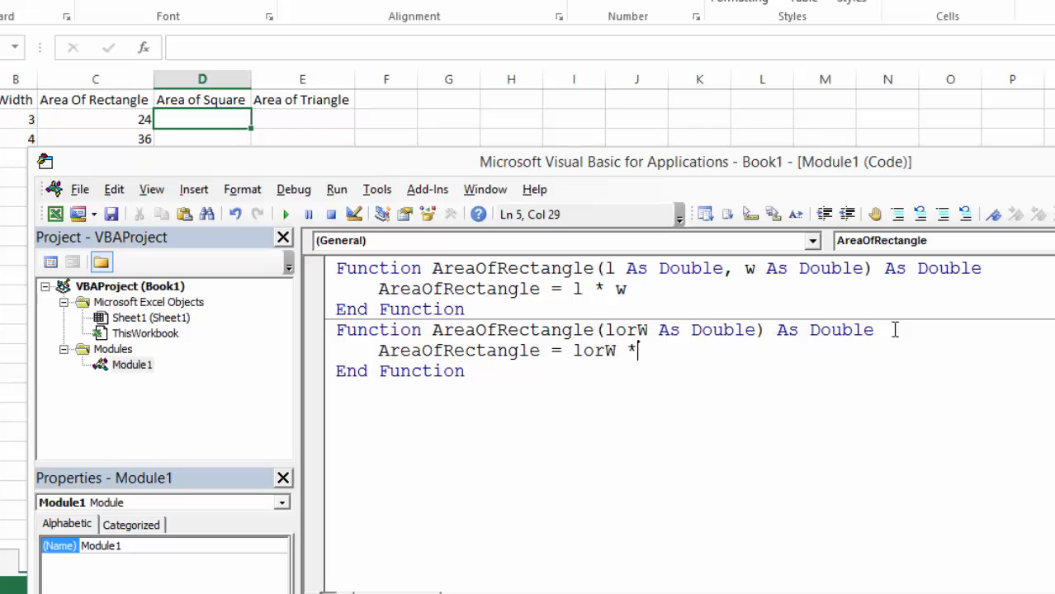
type("lorW")
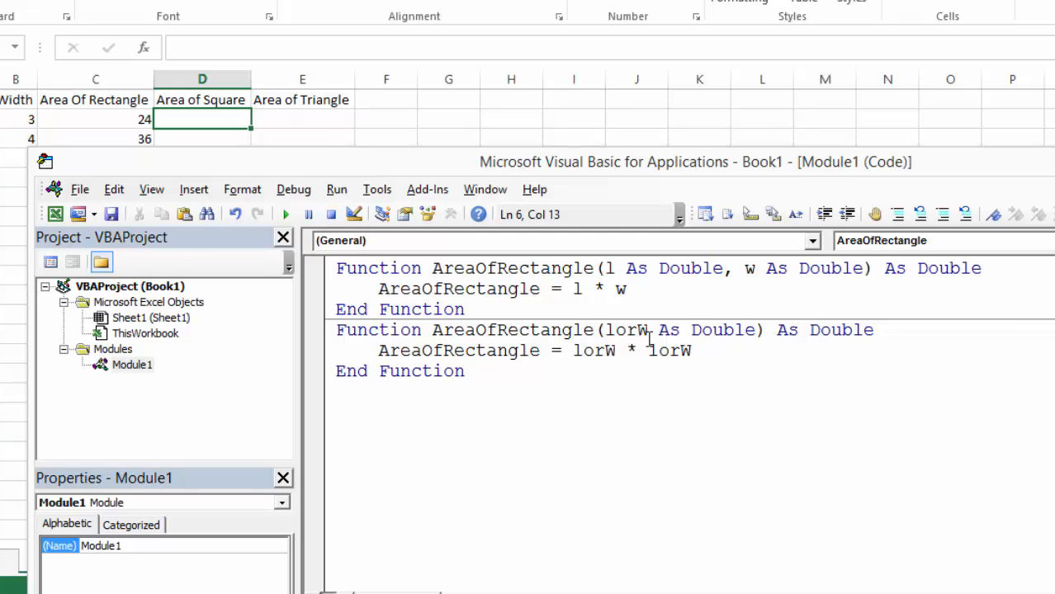
left_click(466, 370)
type("=")
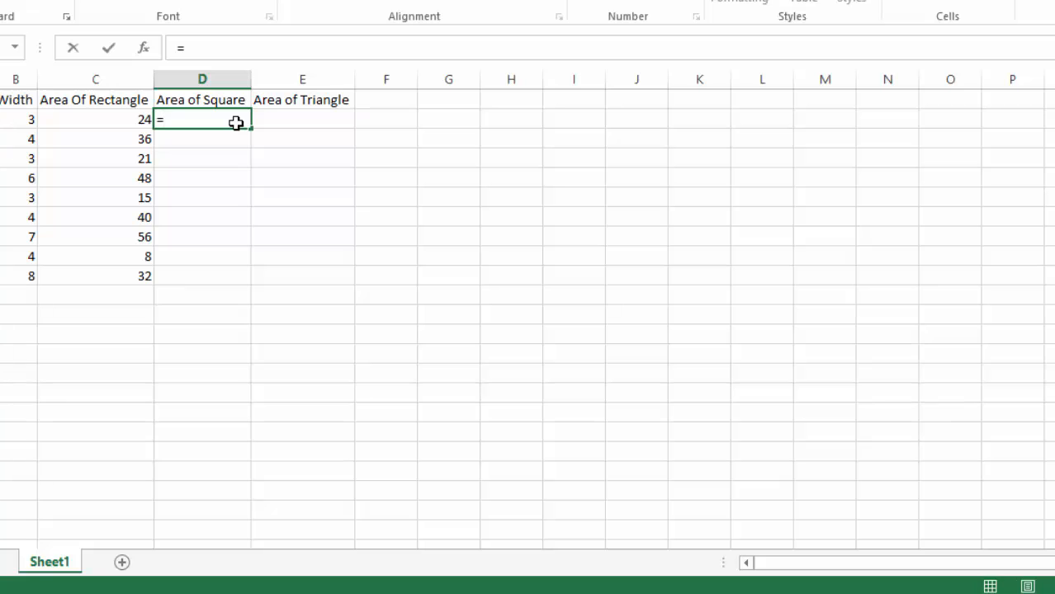
Rename the function to AreaOfSquare, enter =AreaOfSquare(A2) in D2 and fill down to D10
type("area")
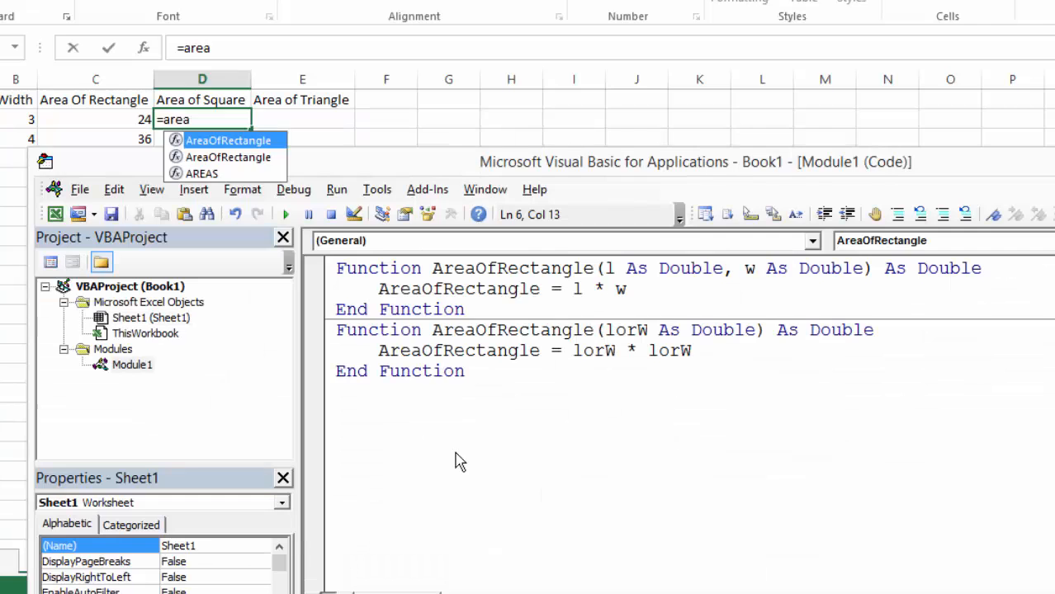
mouse_move(218, 192)
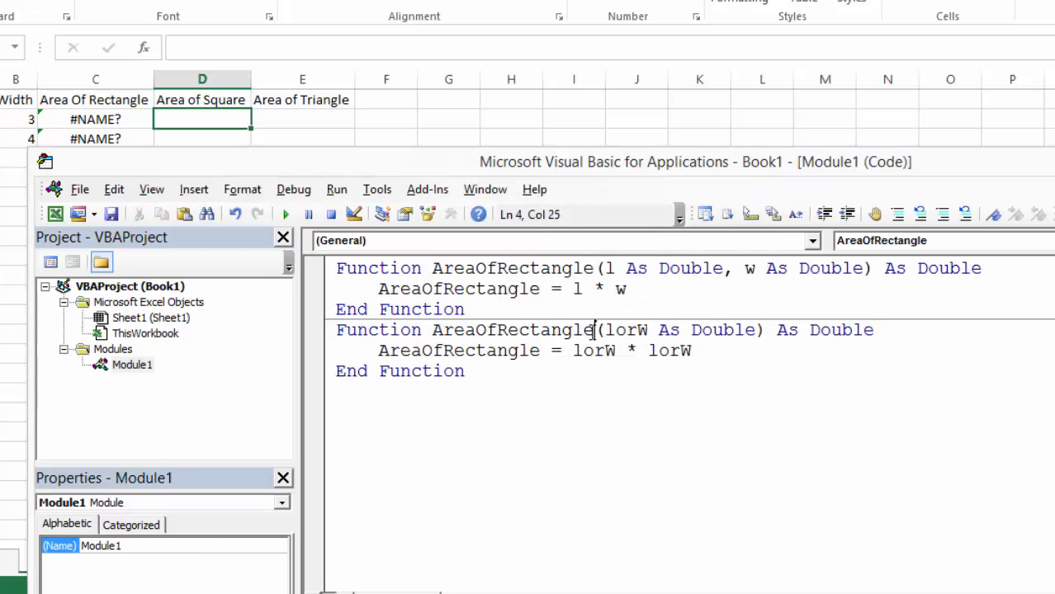
type("AreaOfSquare")
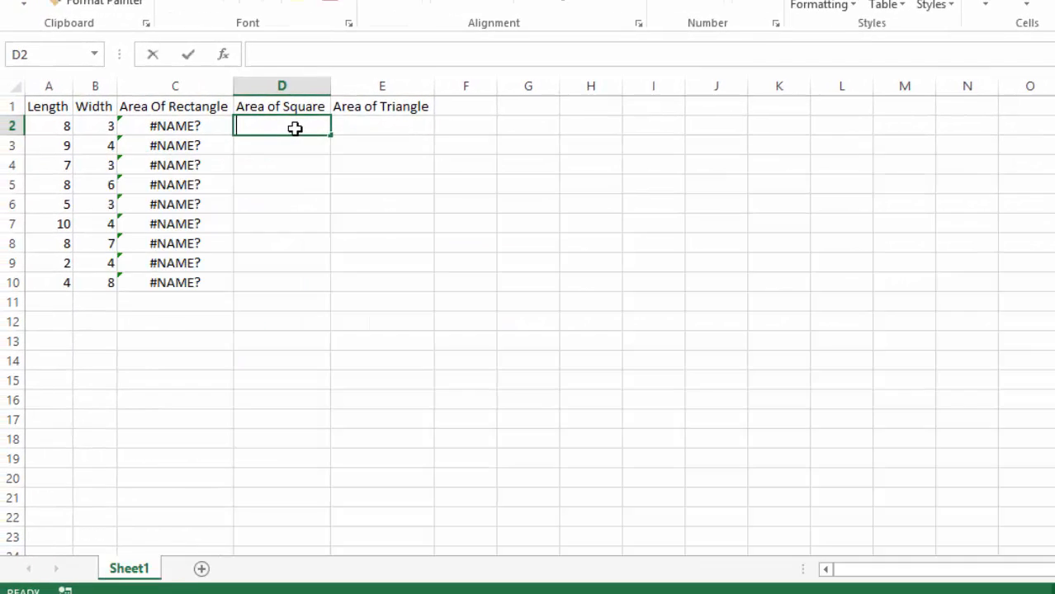
type("=AreaOfSquare(A2")
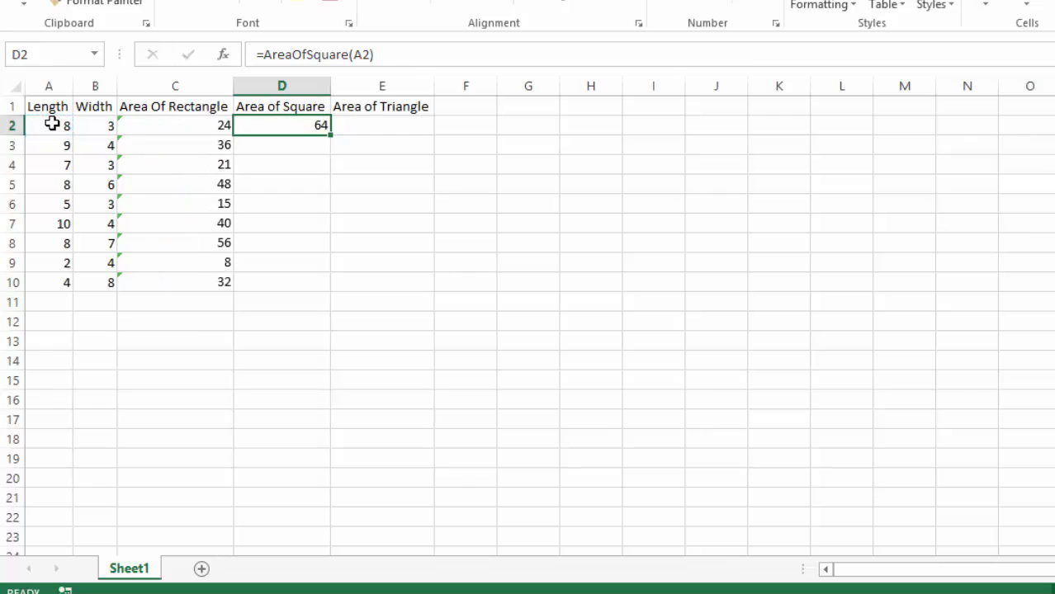
mouse_move(289, 374)
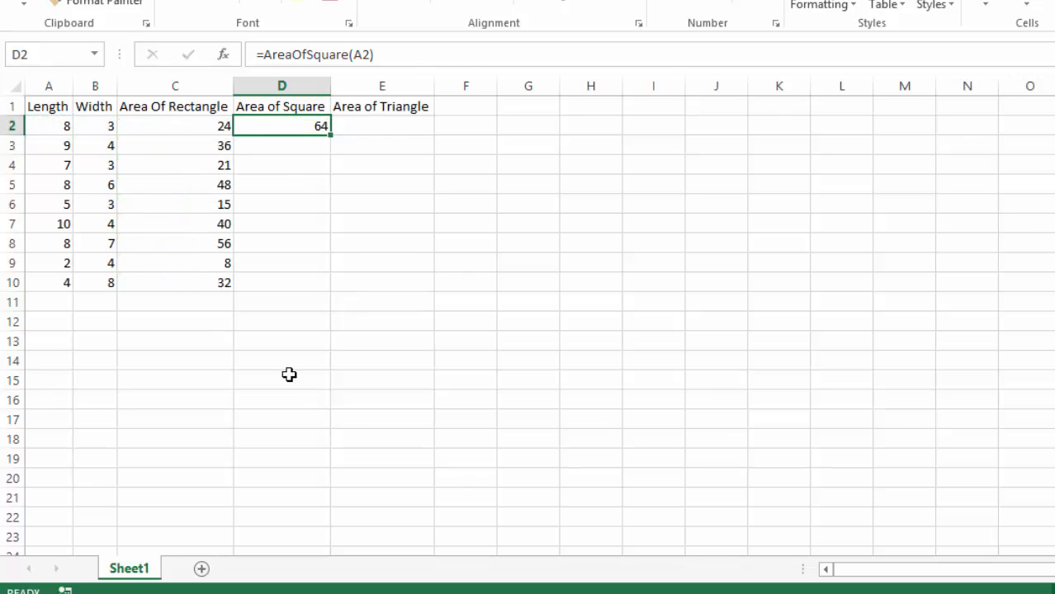
left_click_drag(330, 135, 330, 290)
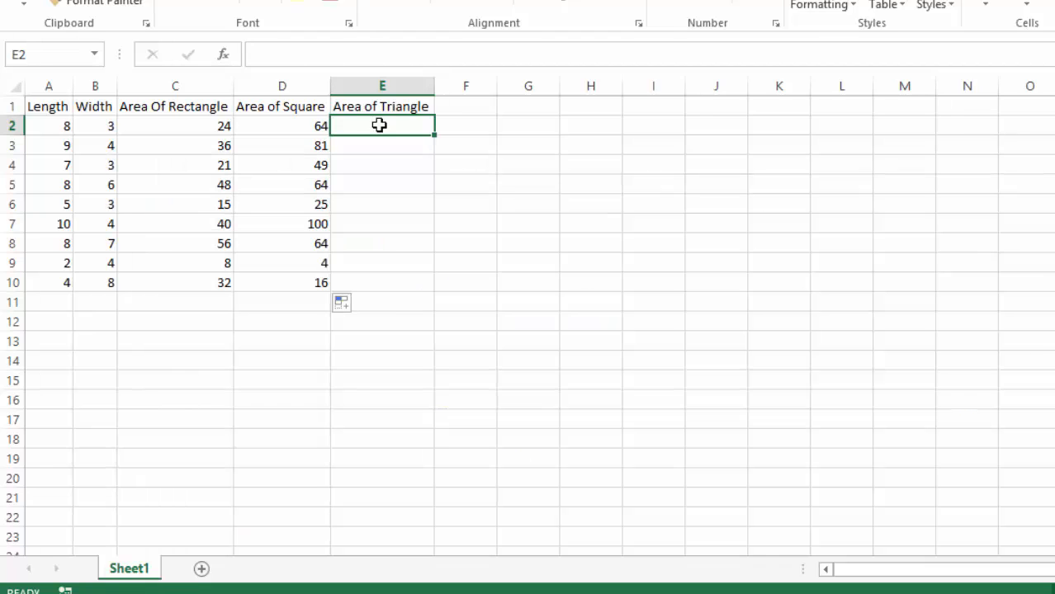
Enter =AreaOfTriangle(A2,B2) in E2 and fill it down to E10
type("=area")
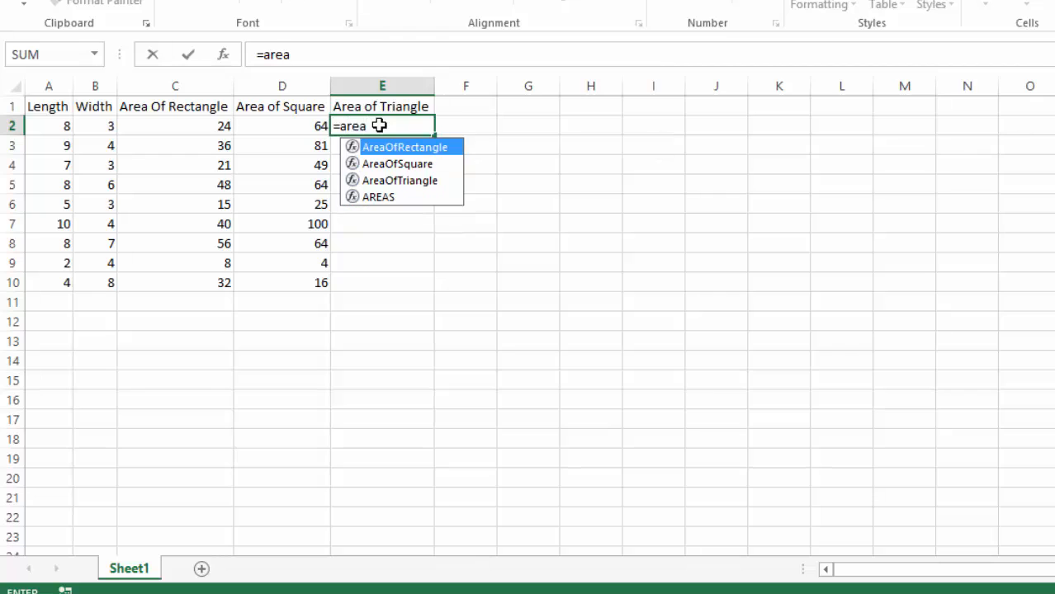
double_click(400, 180)
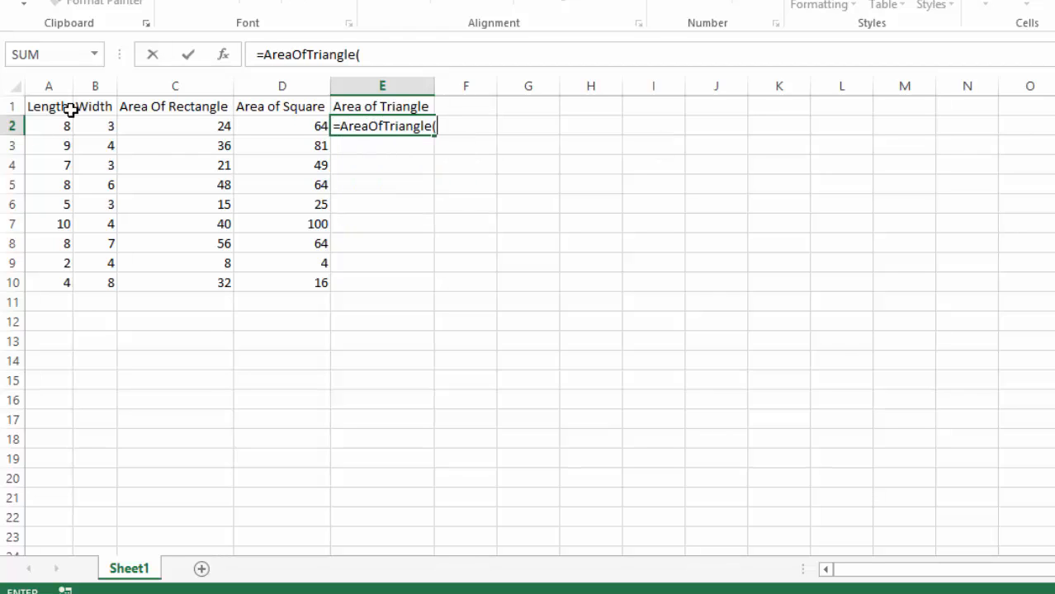
left_click(48, 125)
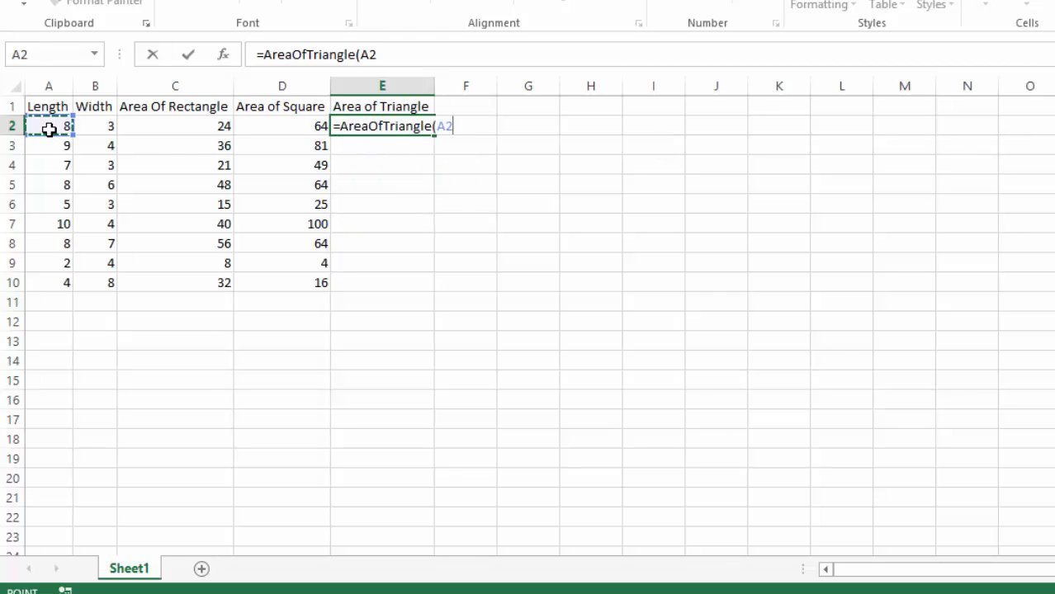
type(",")
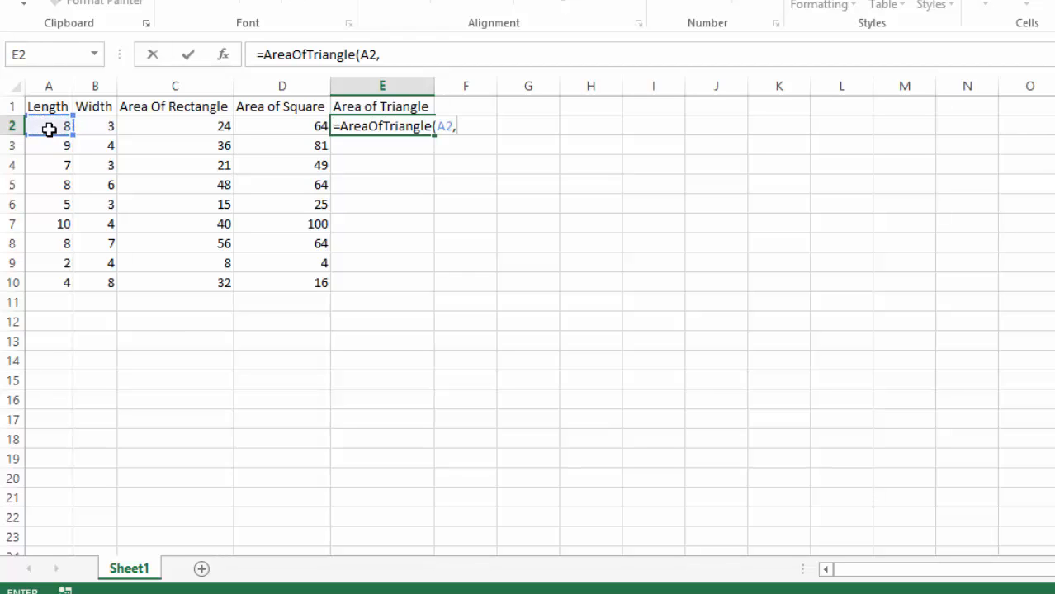
left_click(94, 125)
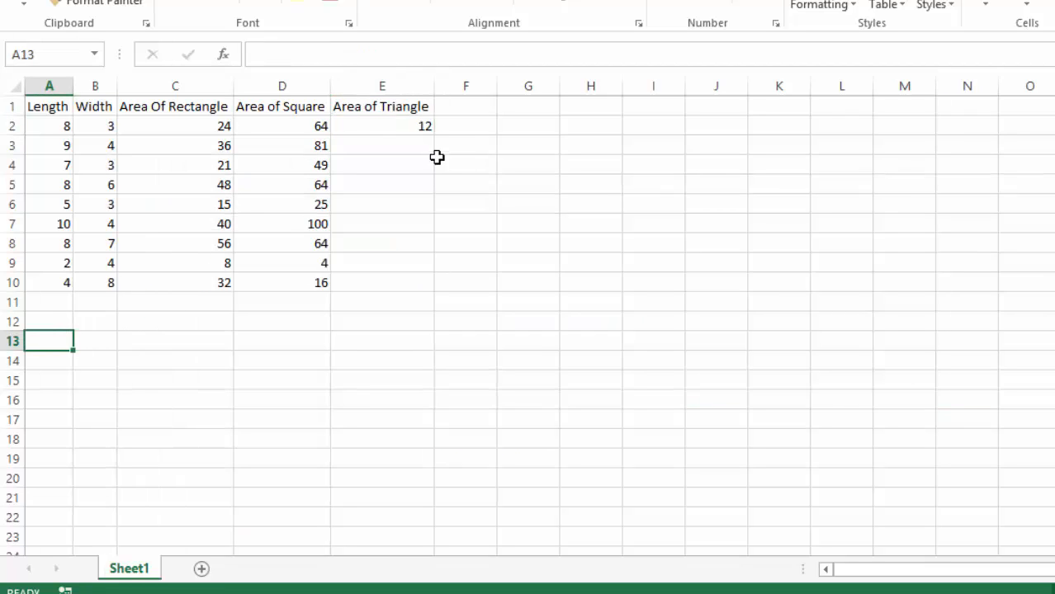
left_click(381, 125)
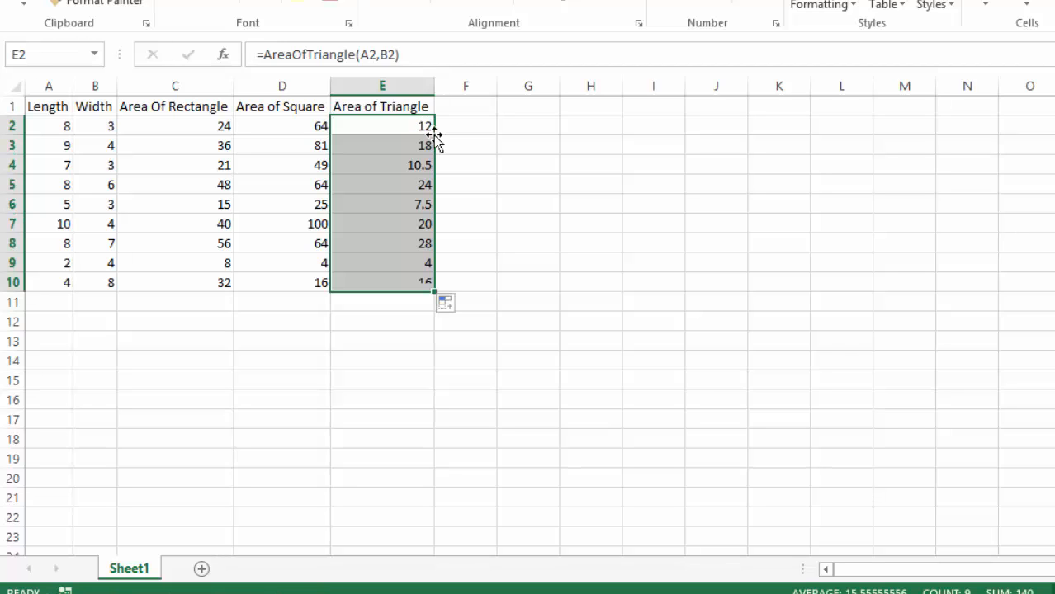
mouse_move(297, 550)
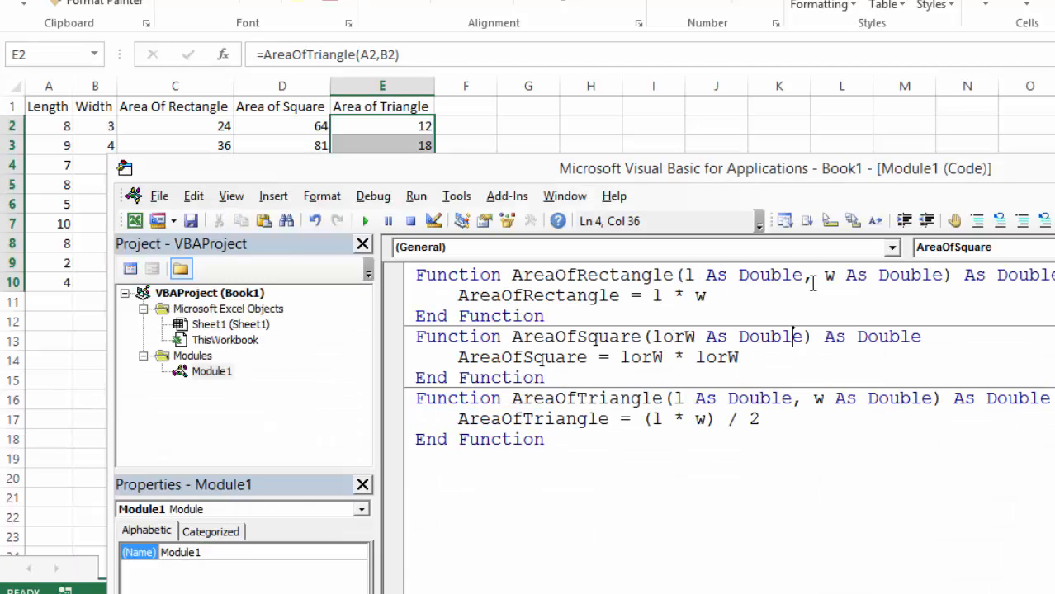
Mark parameter l of AreaOfRectangle as Optional and dismiss the resulting compile error
left_click(684, 274)
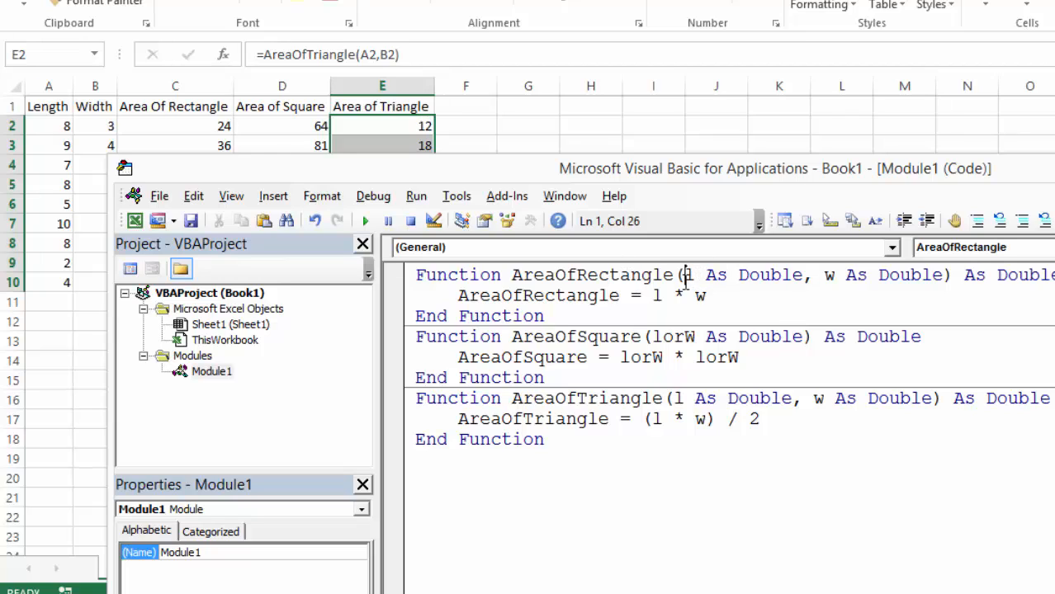
type("opti")
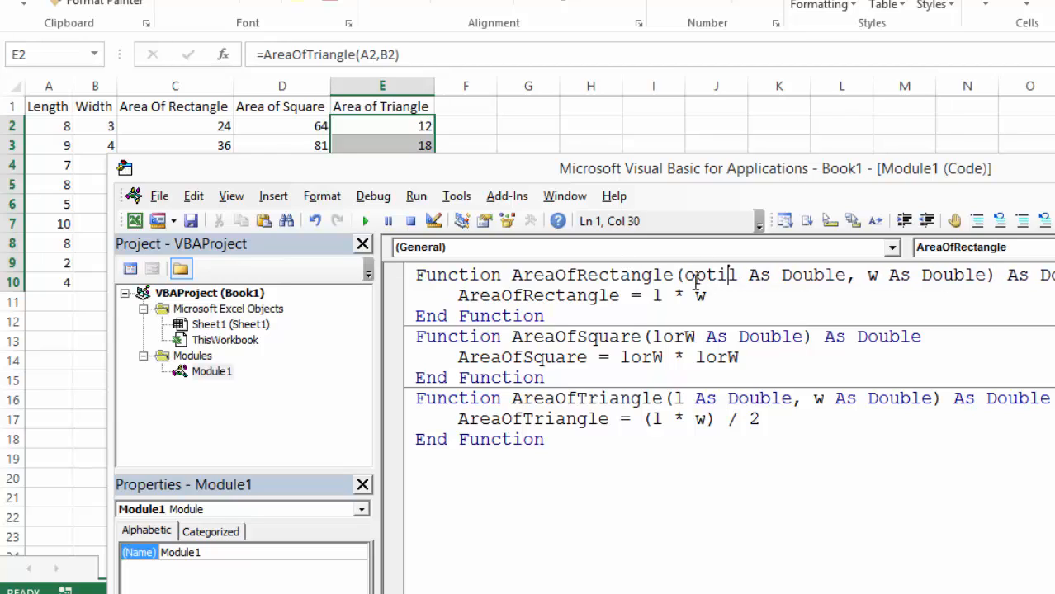
type("onal")
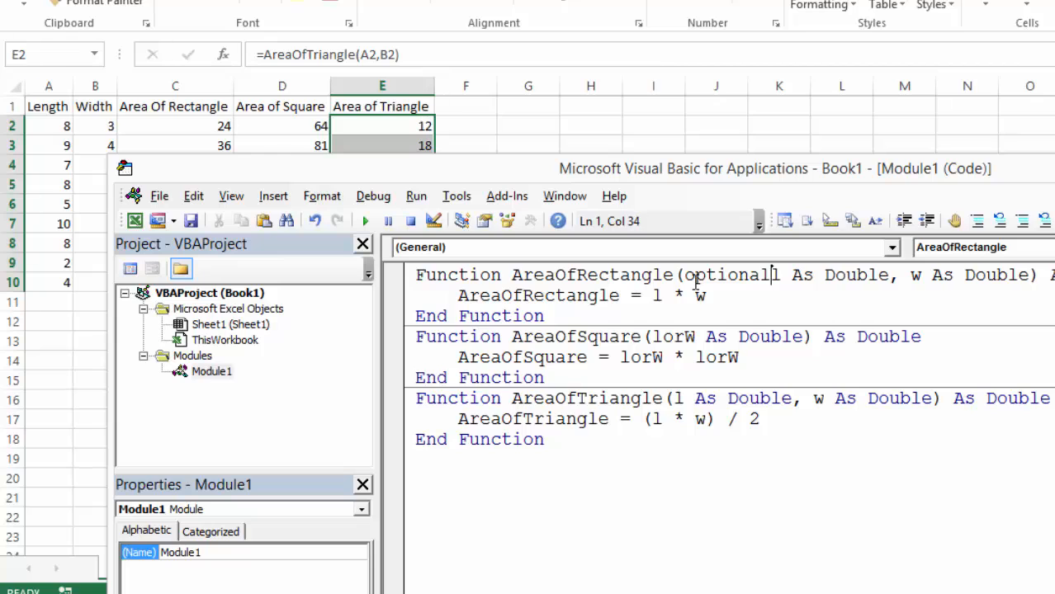
left_click(365, 222)
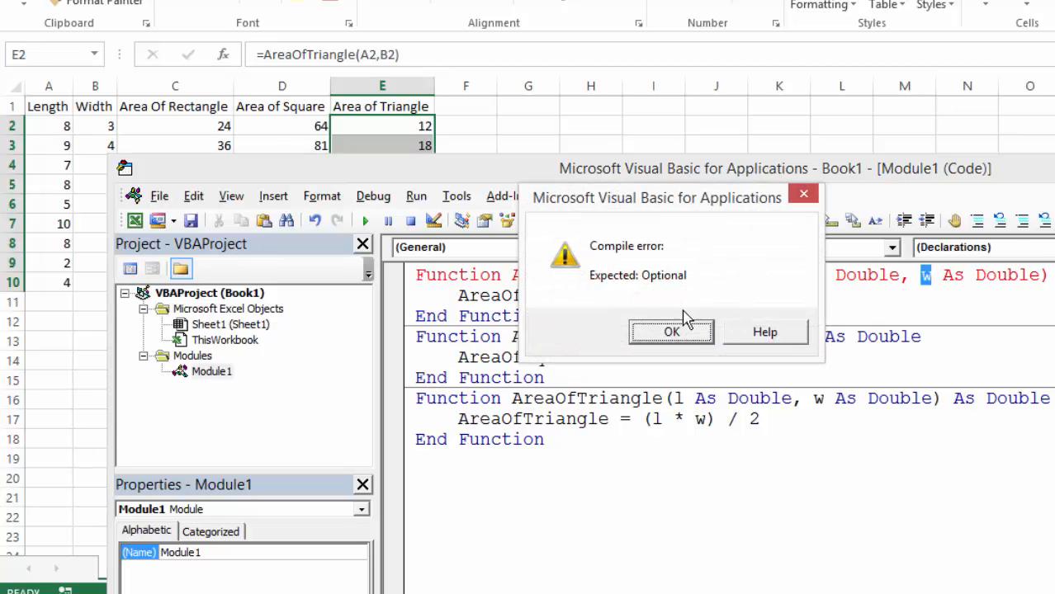
left_click(670, 330)
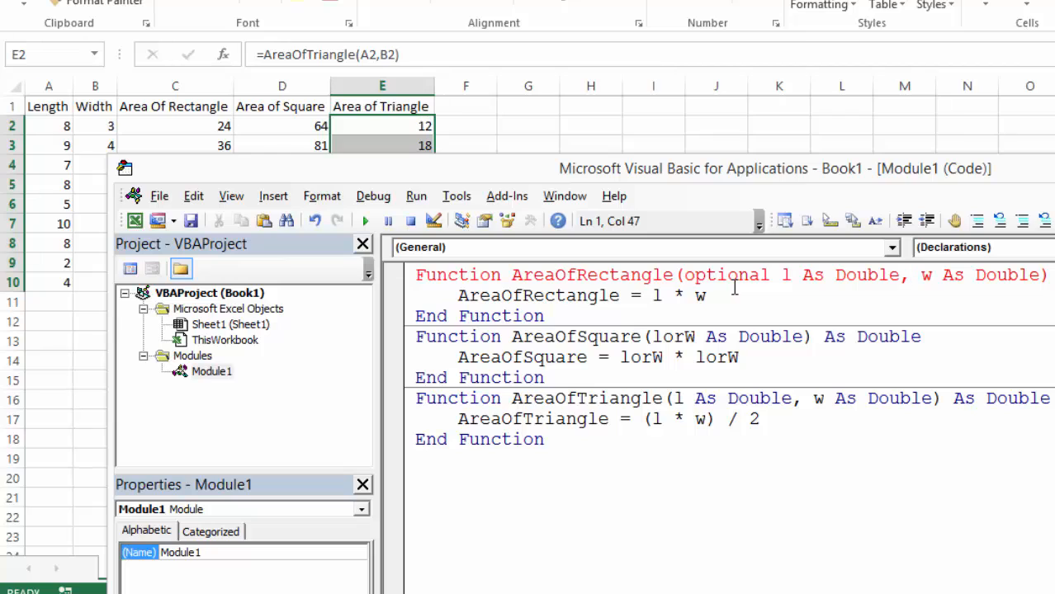
Remove Optional from l and mark the width parameter w Optional instead
double_click(723, 274)
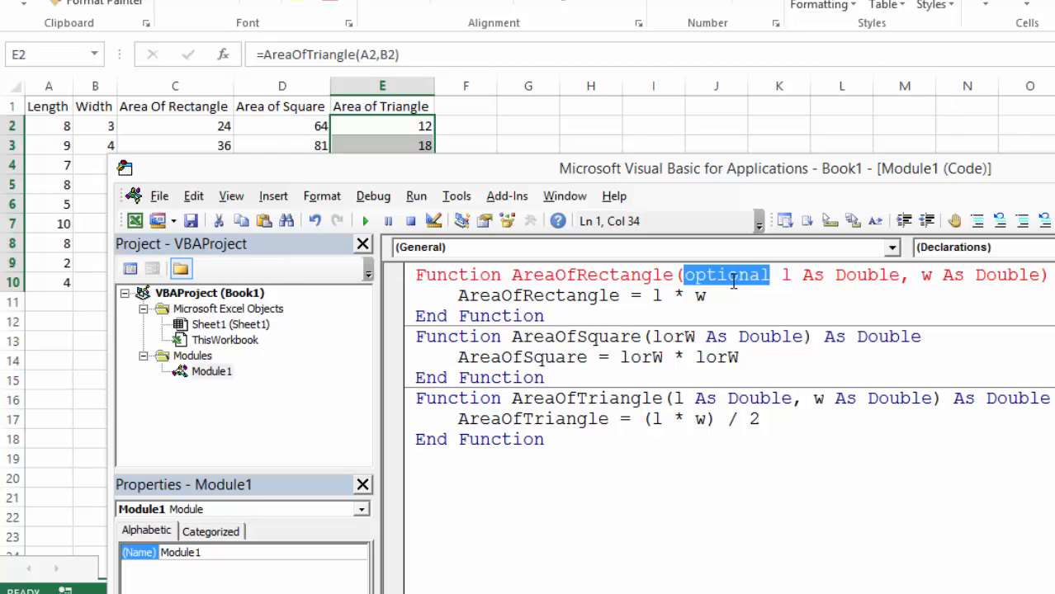
key("Delete")
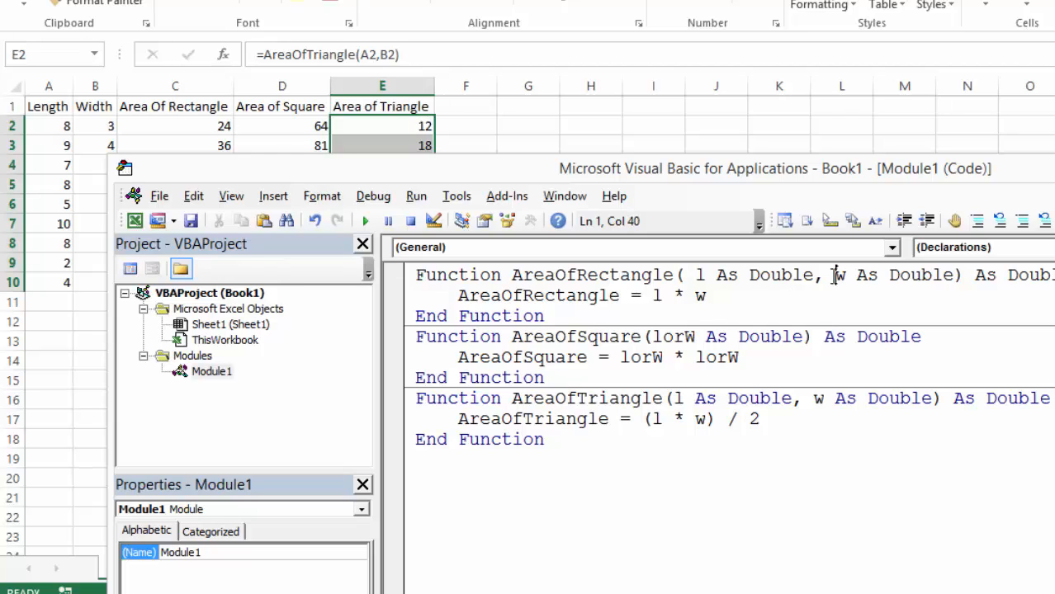
type("Optional")
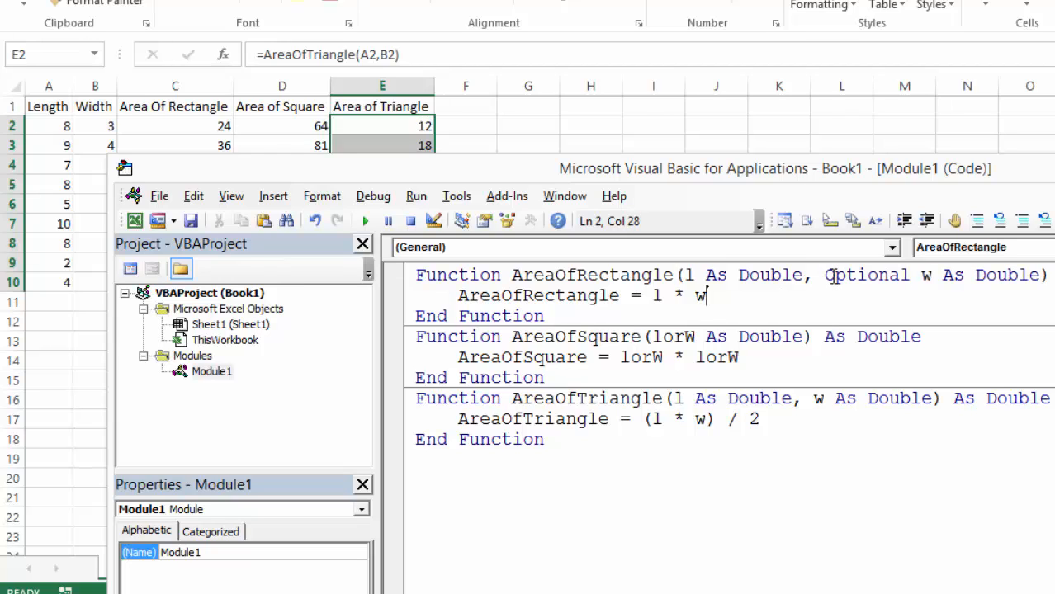